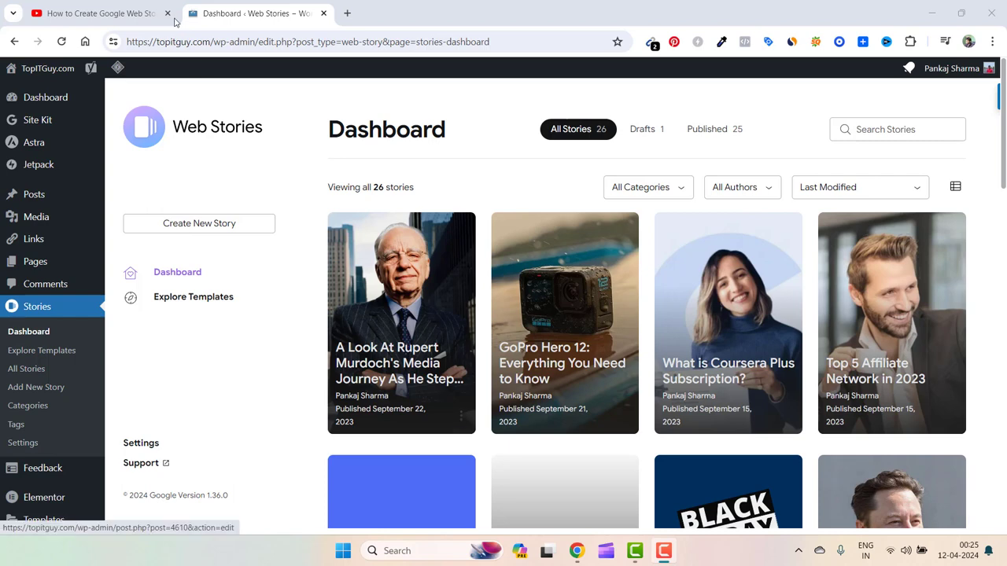
Highlight the viewer's question about adding web stories to a website, then return to the dashboard
{"action": "left_click", "coordinate": [95, 13]}
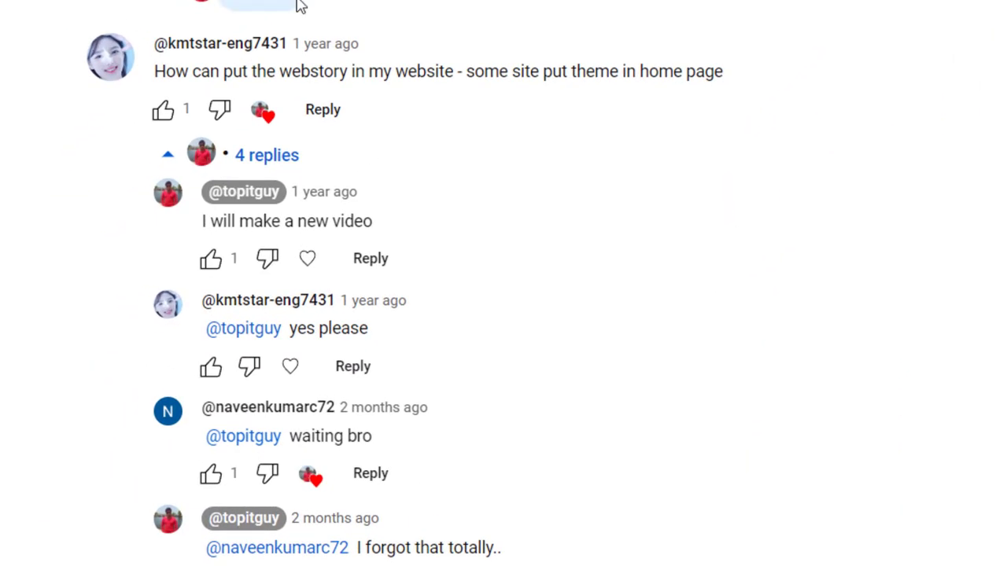
{"action": "double_click", "coordinate": [157, 71]}
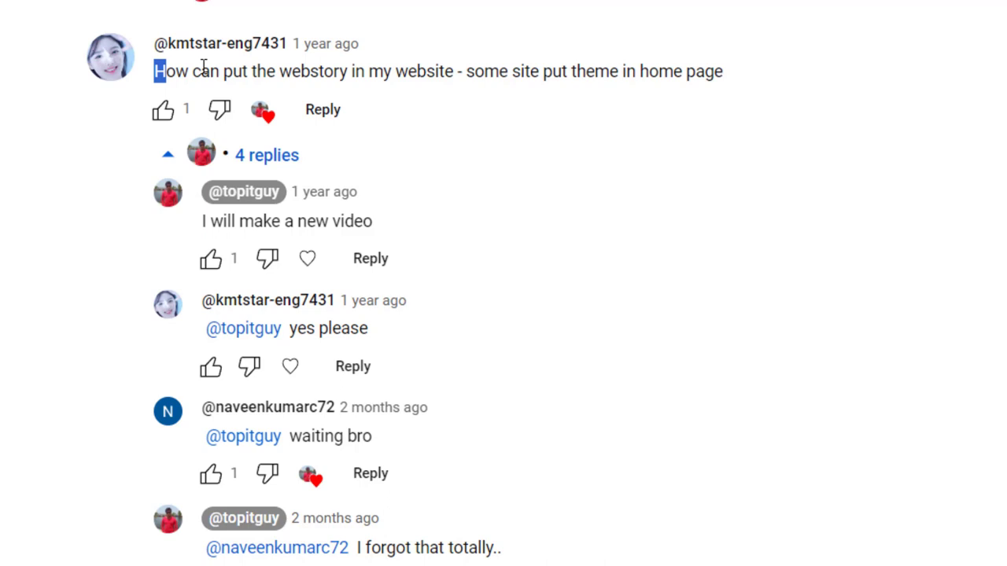
{"action": "left_click_drag", "start_coordinate": [154, 70], "coordinate": [431, 71]}
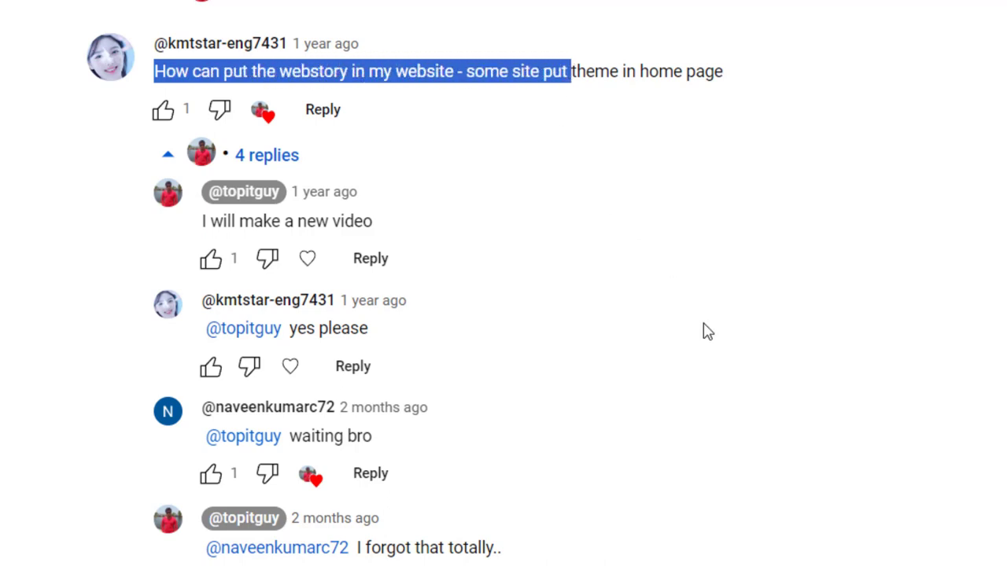
{"action": "mouse_move", "coordinate": [461, 440]}
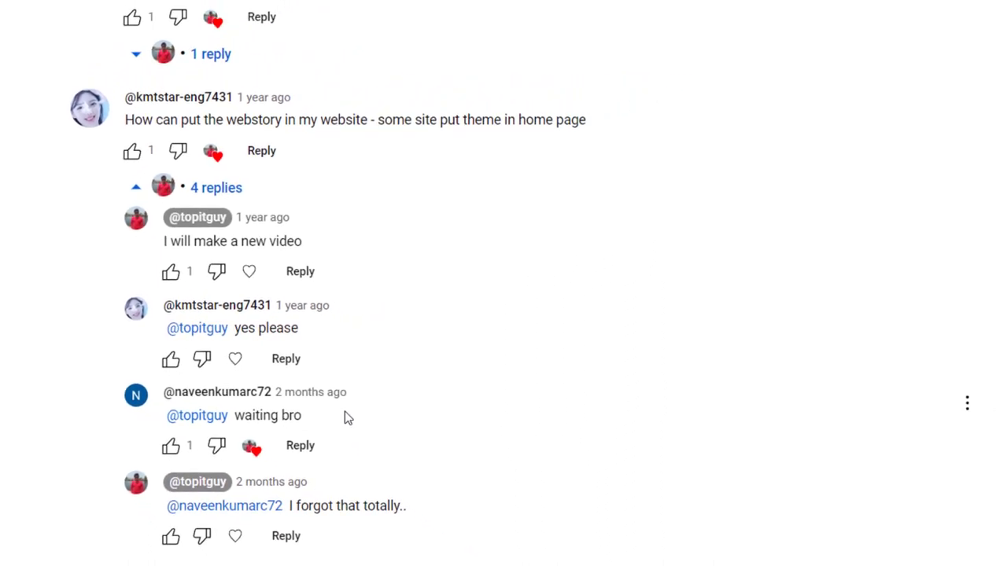
{"action": "scroll", "scroll_direction": "down", "scroll_amount": 3}
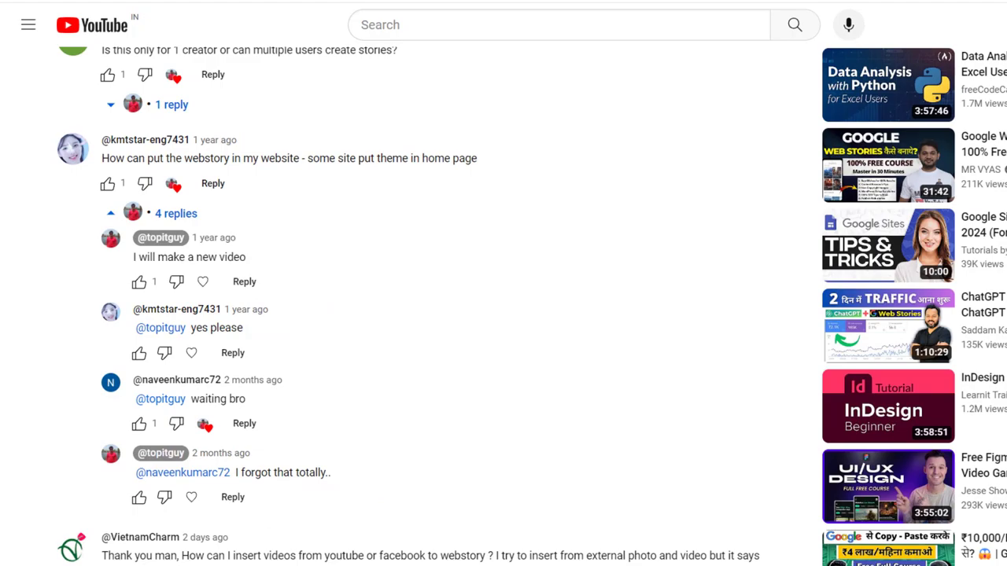
{"action": "left_click", "coordinate": [264, 3]}
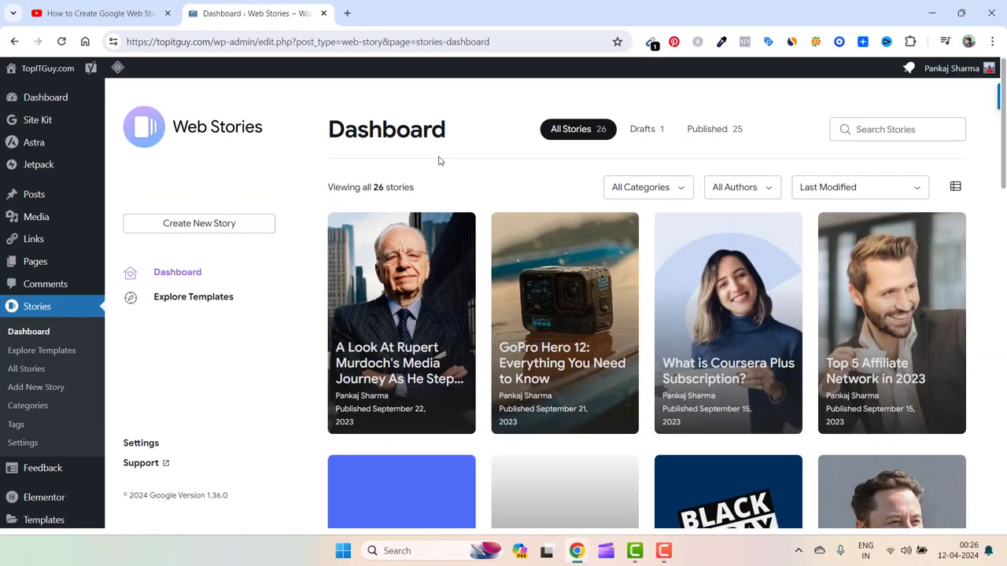
{"action": "scroll", "scroll_direction": "down", "scroll_amount": 3}
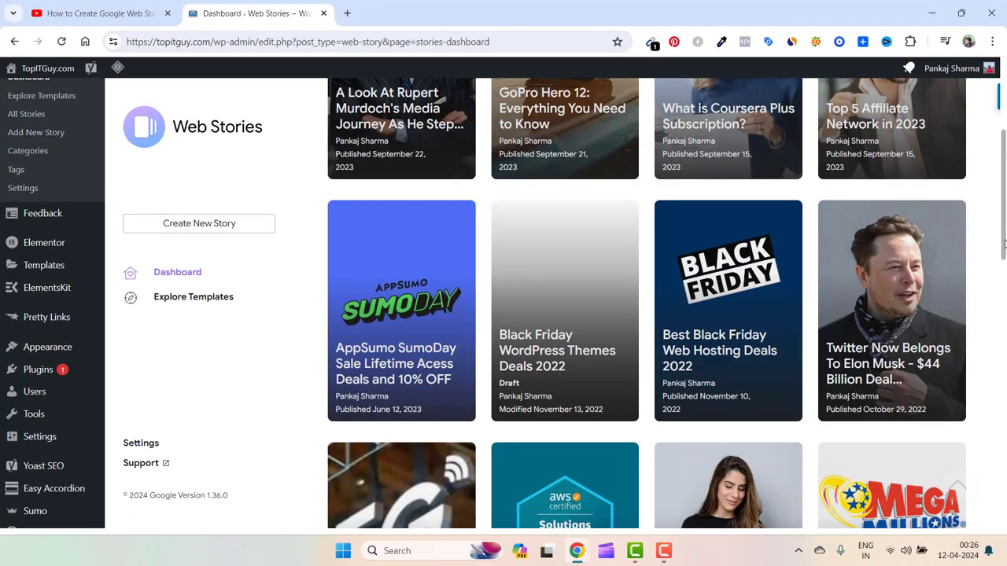
{"action": "scroll", "scroll_direction": "down", "scroll_amount": 3}
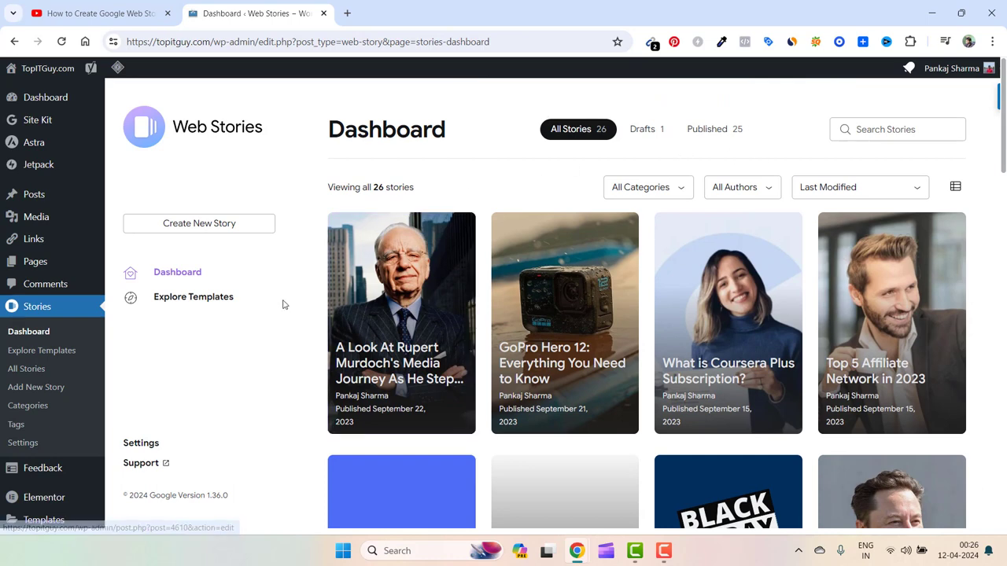
{"action": "mouse_move", "coordinate": [259, 345]}
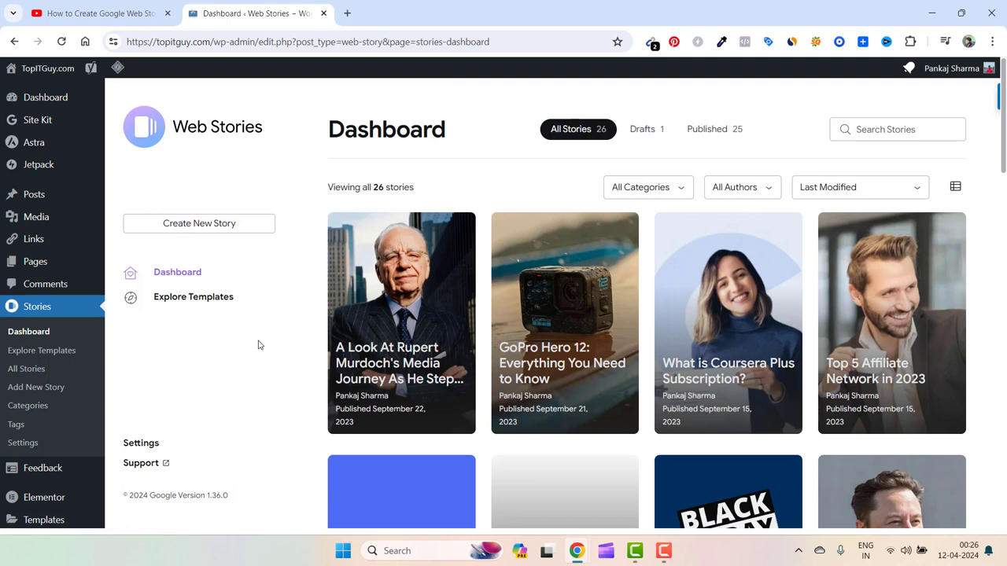
{"action": "mouse_move", "coordinate": [274, 163]}
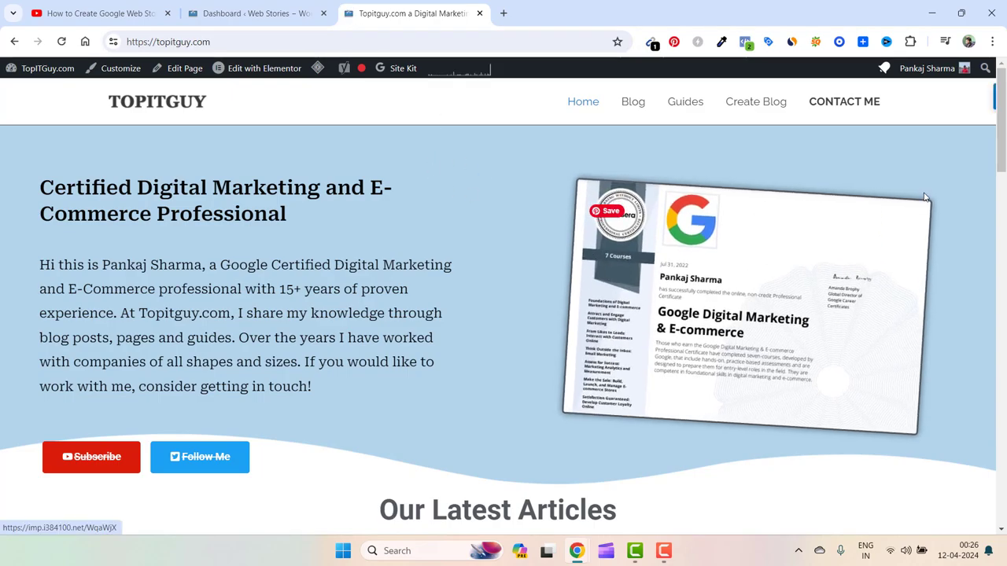
Open the footer's Web Stories link in a new tab and switch to it
{"action": "scroll", "scroll_direction": "down", "scroll_amount": 3}
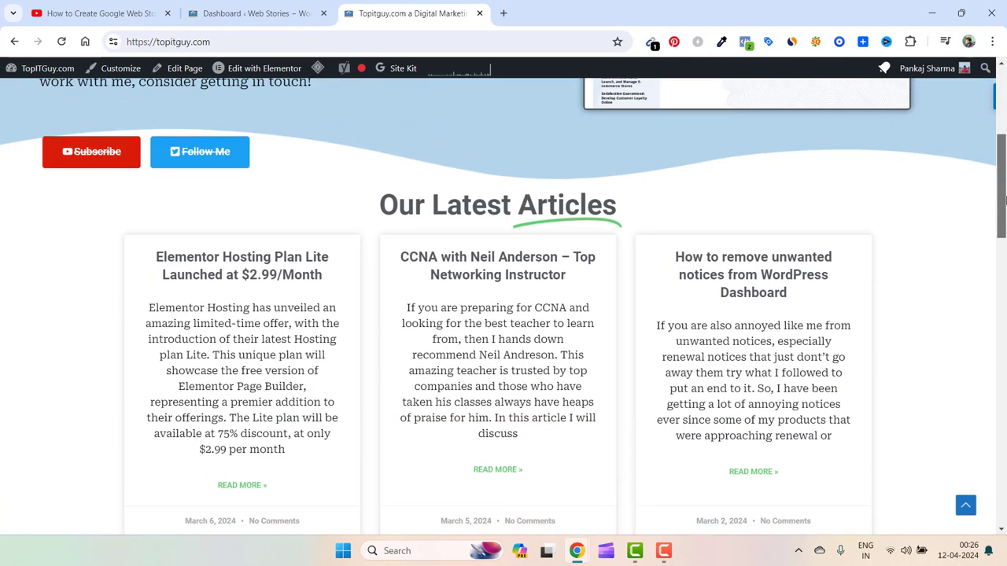
{"action": "scroll", "scroll_direction": "down", "scroll_amount": 3}
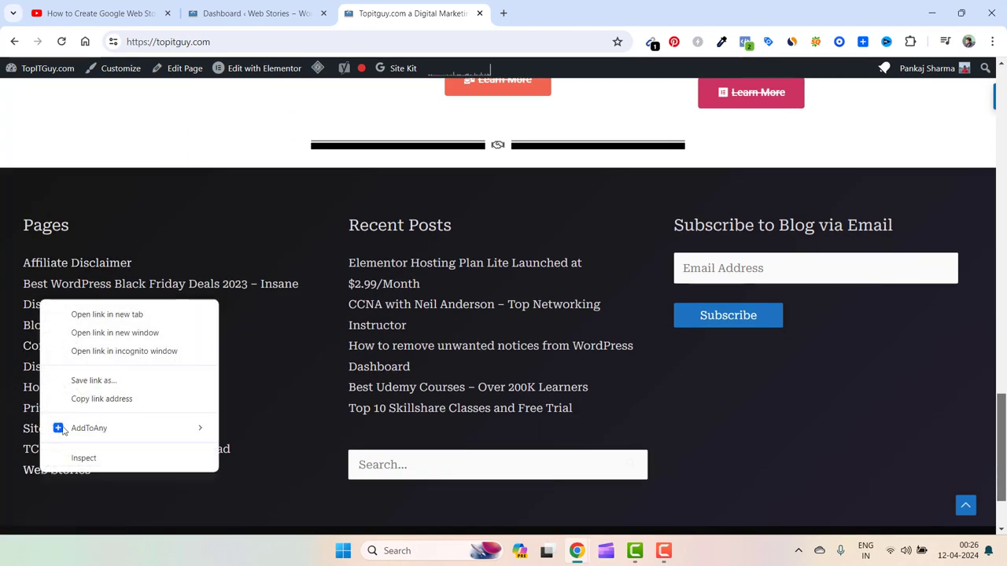
{"action": "left_click", "coordinate": [107, 314]}
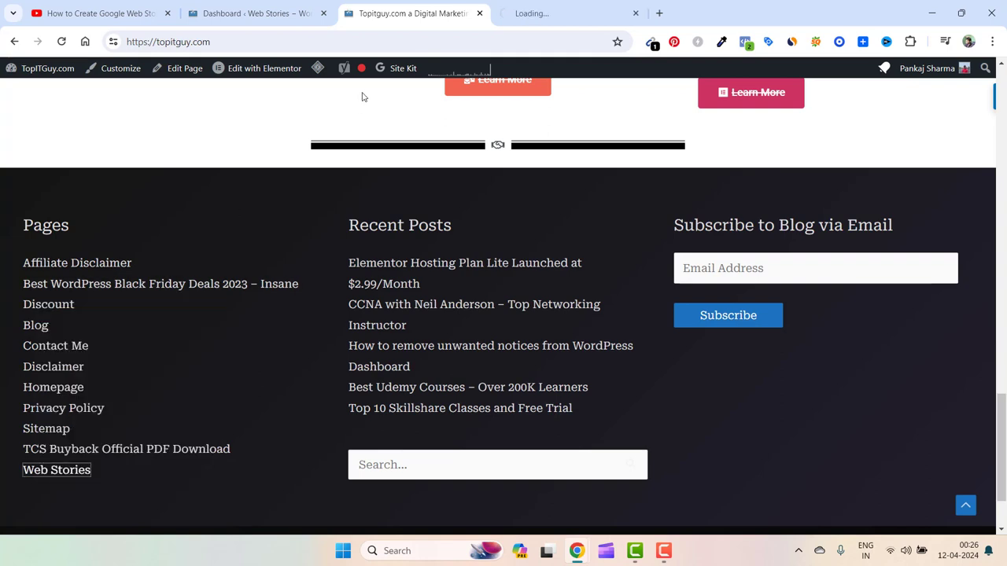
{"action": "left_click", "coordinate": [56, 468]}
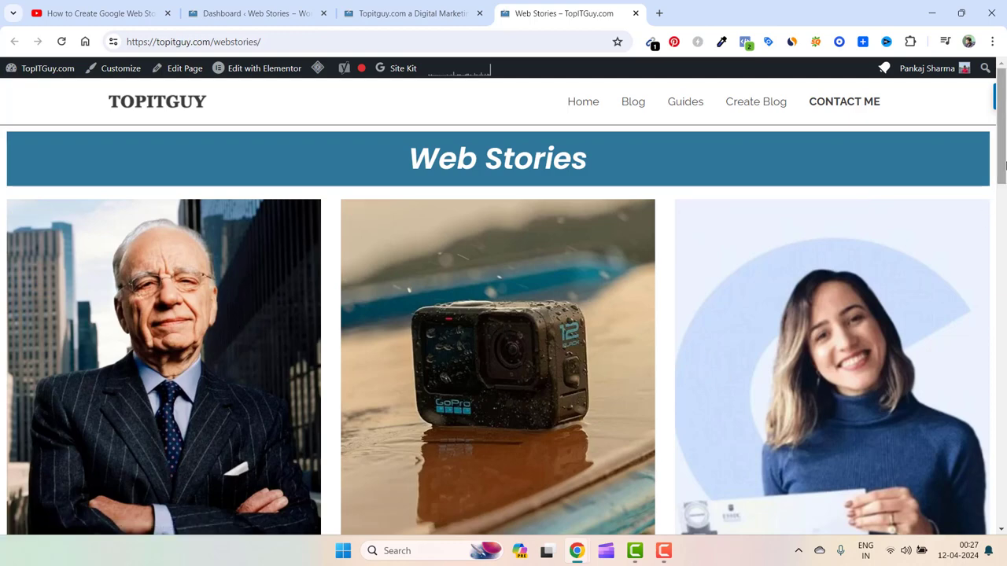
Review the published stories on the Web Stories page, then return to the dashboard
{"action": "scroll", "scroll_direction": "down", "scroll_amount": 3}
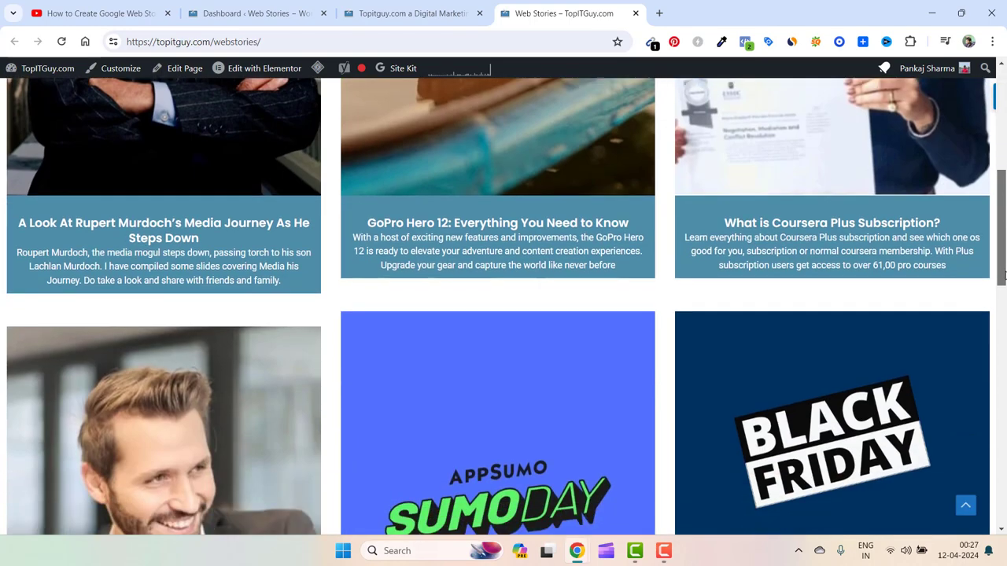
{"action": "scroll", "scroll_direction": "up", "scroll_amount": 3}
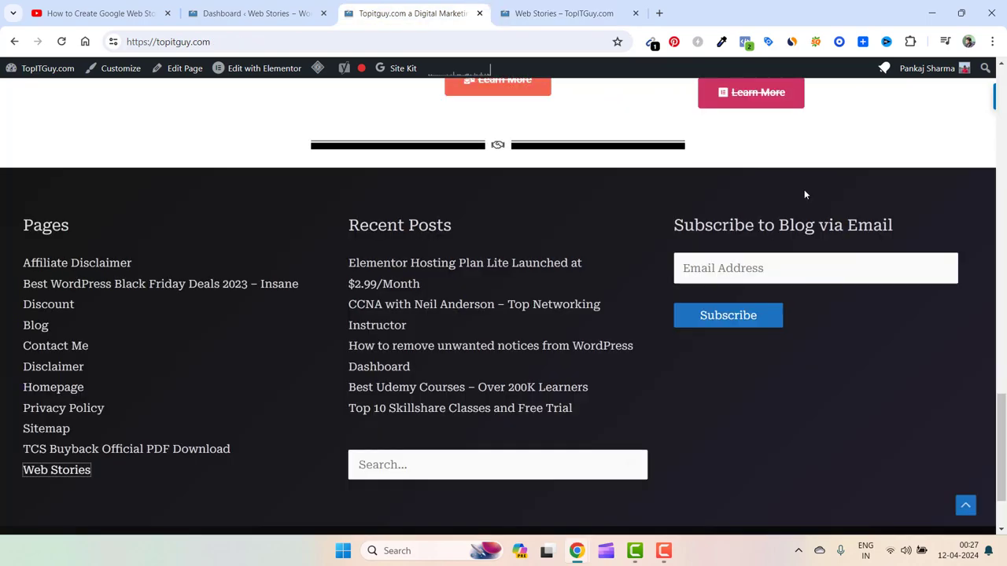
{"action": "scroll", "scroll_direction": "up", "scroll_amount": 3}
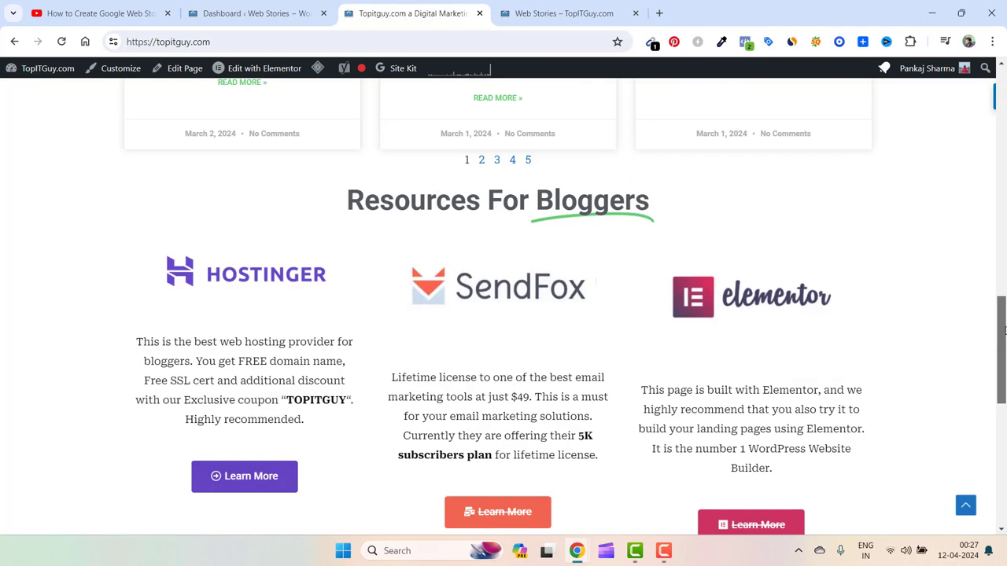
{"action": "scroll", "scroll_direction": "up", "scroll_amount": 3}
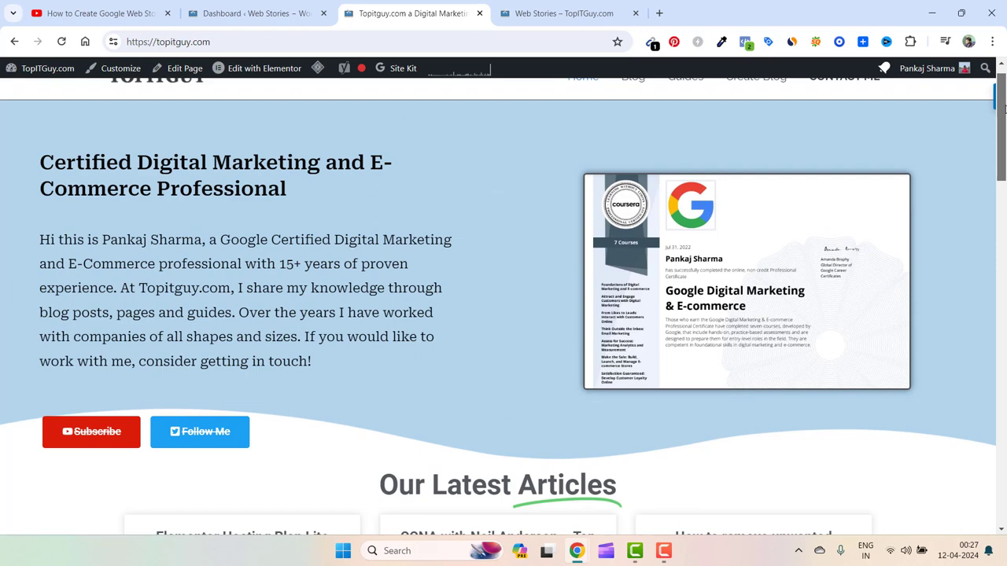
{"action": "left_click", "coordinate": [252, 12]}
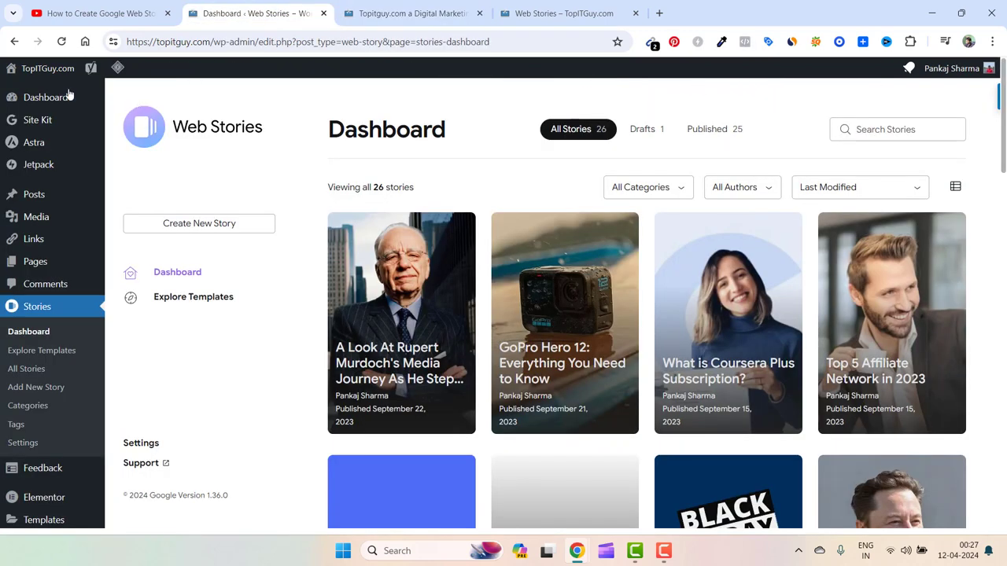
{"action": "mouse_move", "coordinate": [25, 368]}
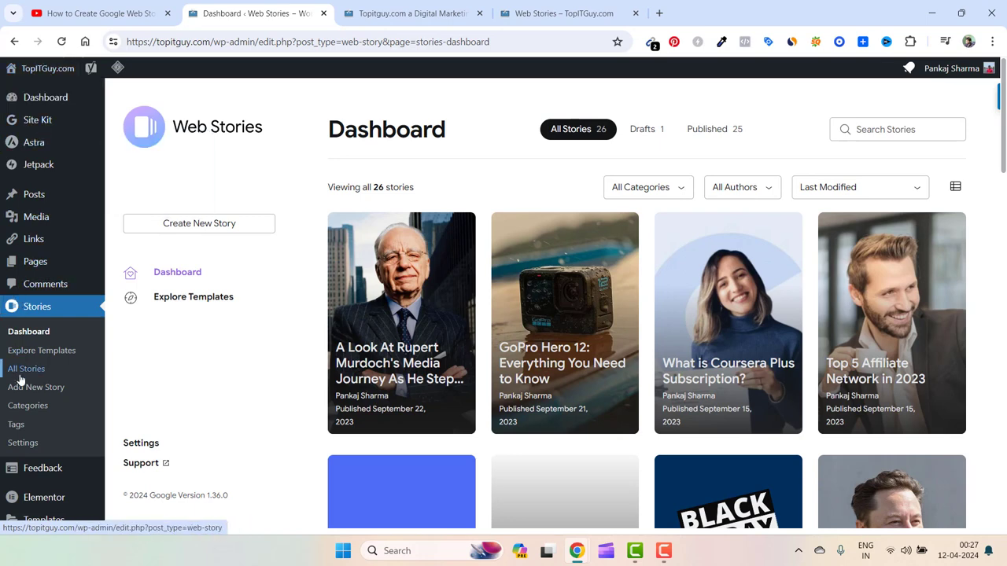
{"action": "mouse_move", "coordinate": [925, 229]}
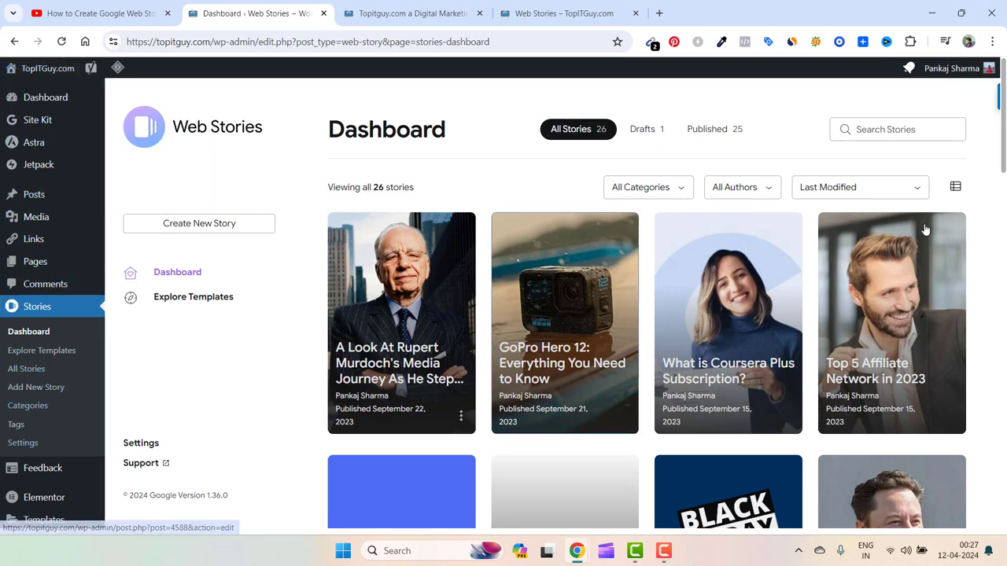
Open Appearance > Widgets to reach the Main Sidebar with its Latest Stories widget
{"action": "scroll", "scroll_direction": "down", "scroll_amount": 3}
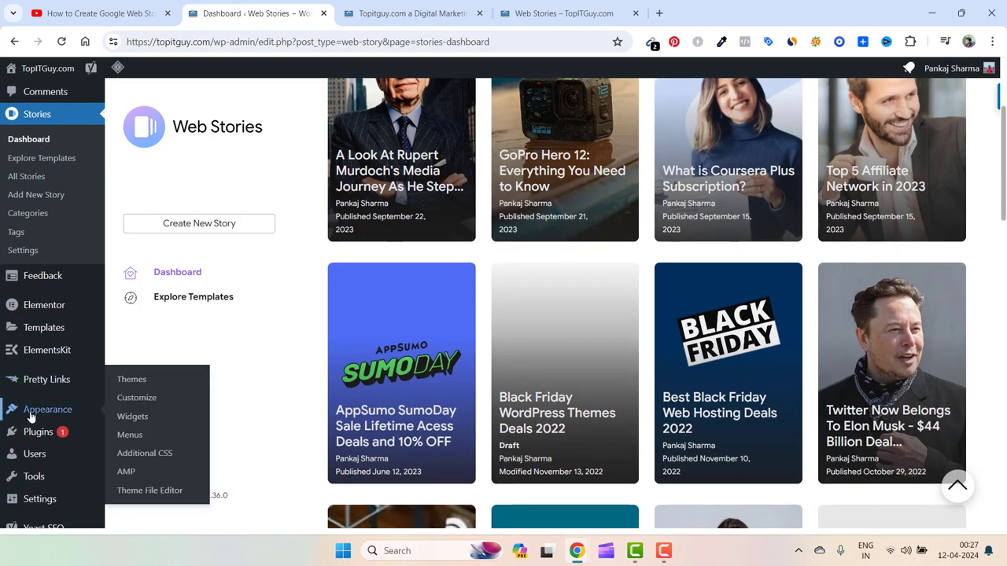
{"action": "mouse_move", "coordinate": [132, 415]}
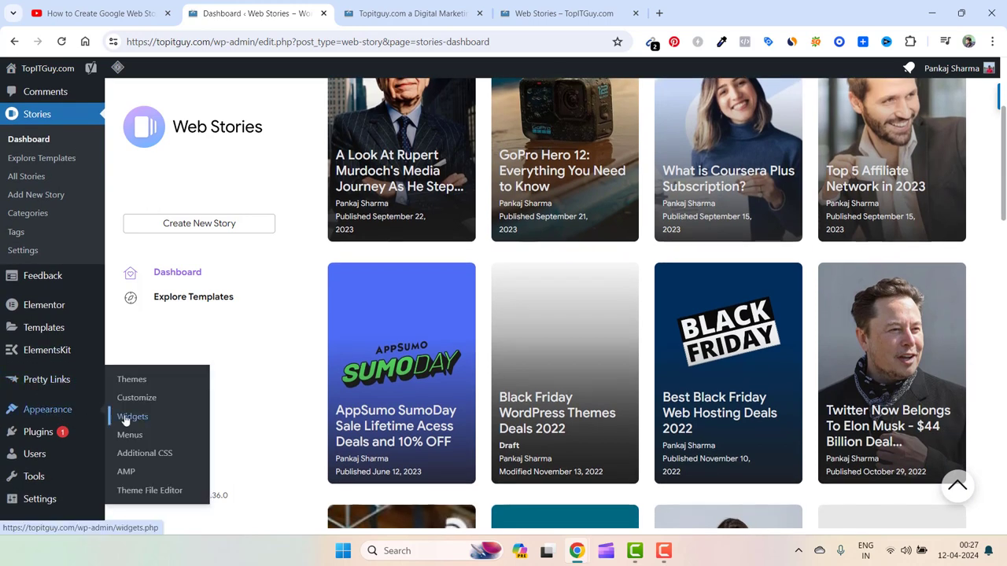
{"action": "left_click", "coordinate": [132, 416]}
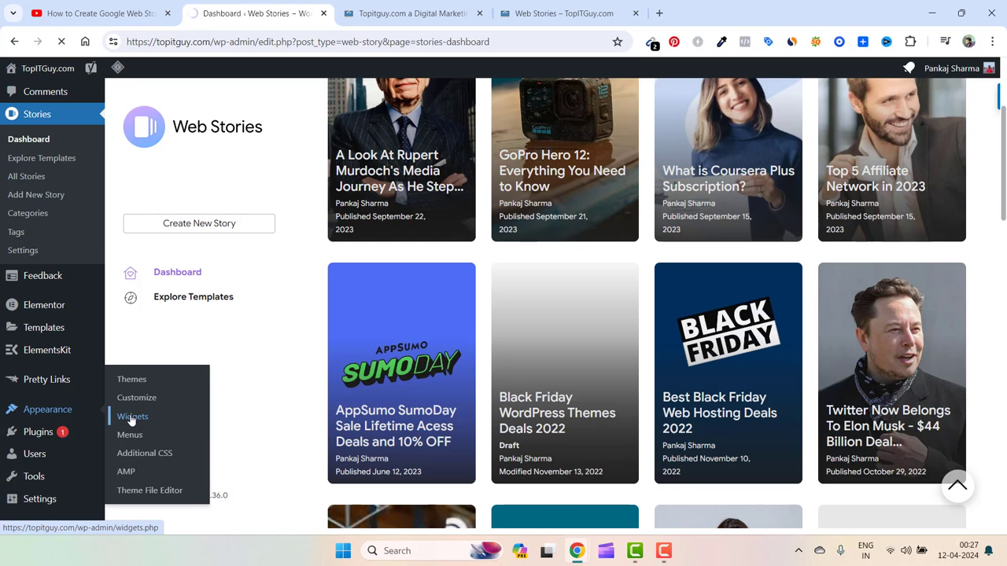
{"action": "left_click", "coordinate": [132, 415]}
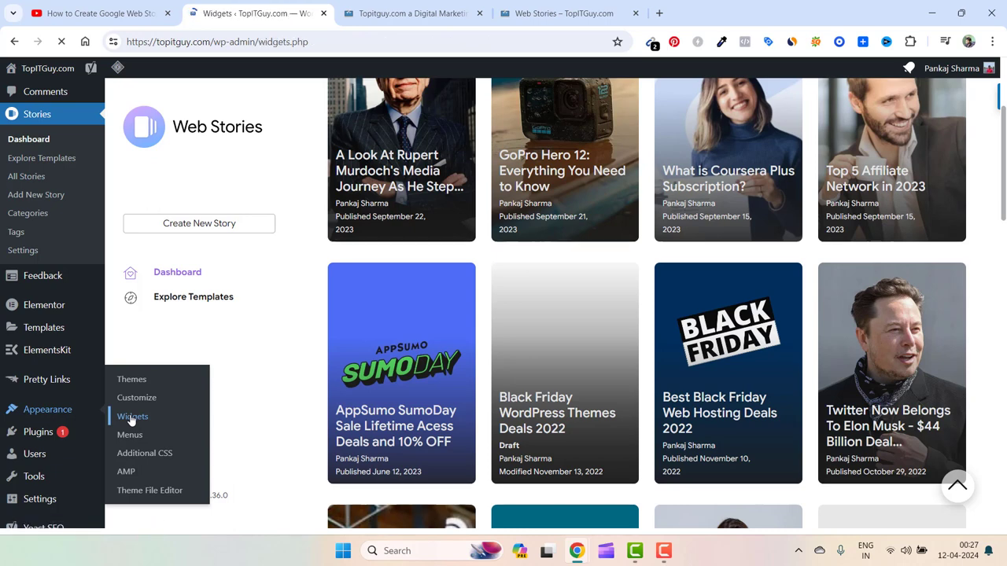
{"action": "left_click", "coordinate": [132, 415]}
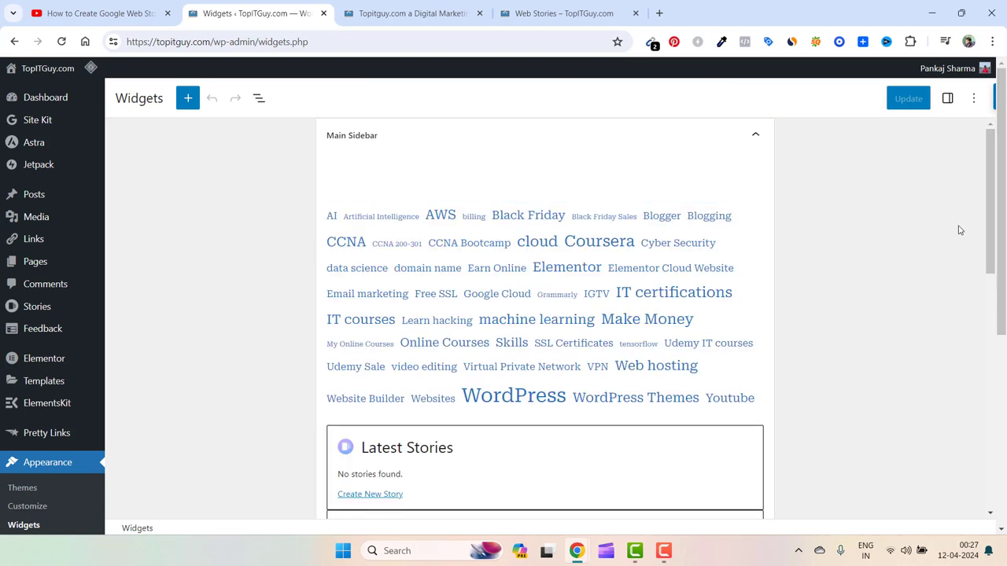
Select the Main Sidebar's Web Stories block and bring up its options menu
{"action": "scroll", "scroll_direction": "down", "scroll_amount": 3}
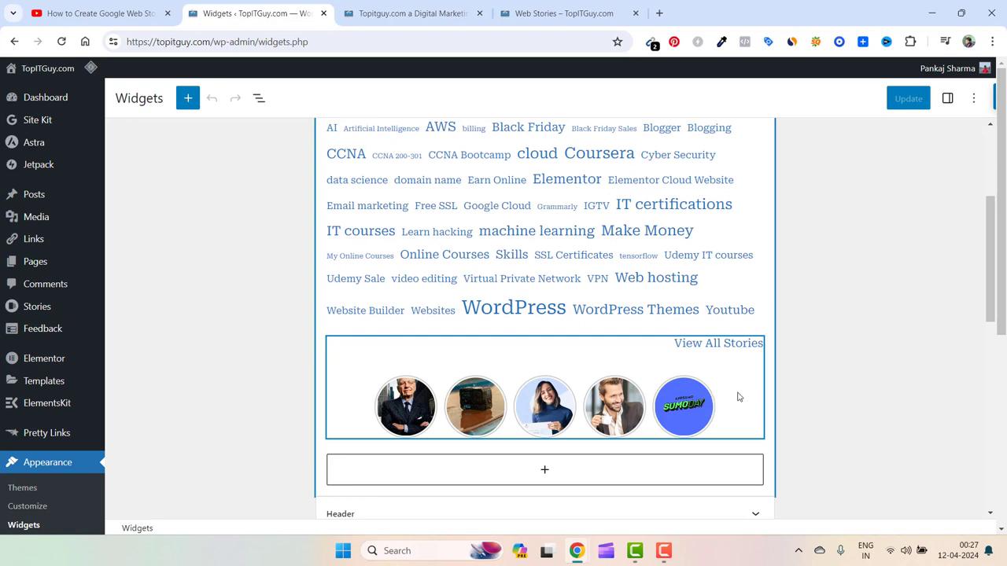
{"action": "left_click", "coordinate": [545, 385]}
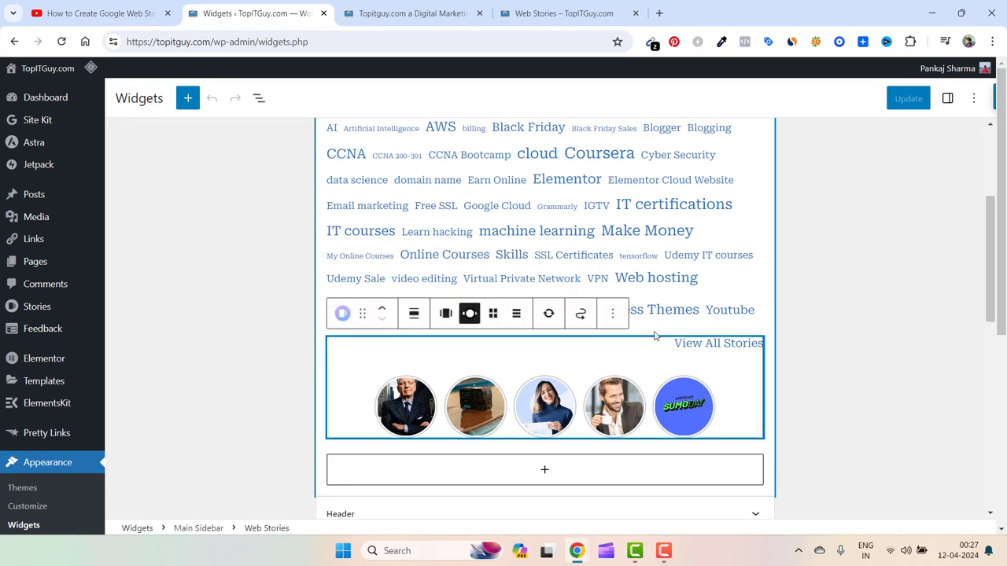
{"action": "left_click", "coordinate": [612, 313]}
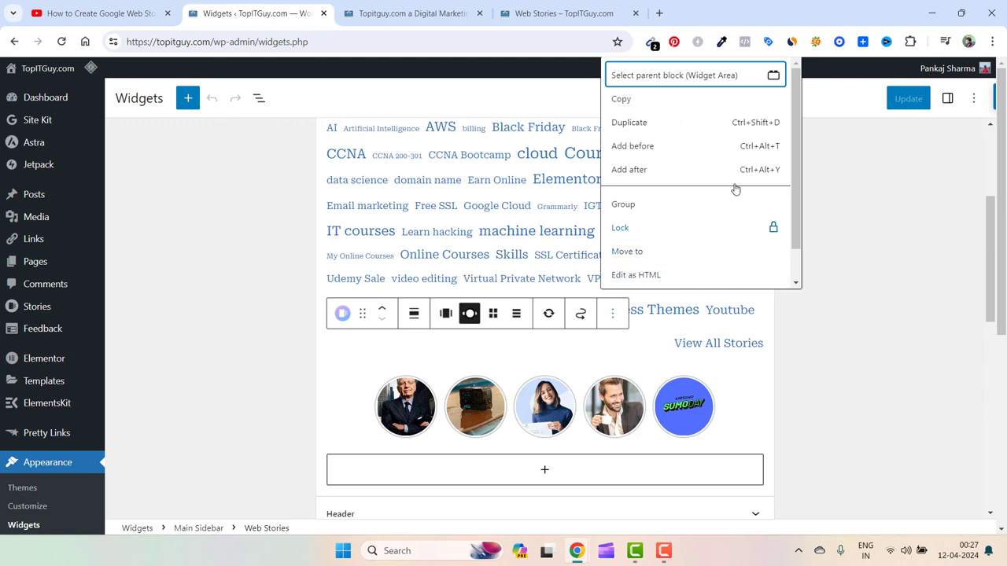
Scroll the live topitguy.com homepage down to its footer with the Pages and Recent Posts lists
{"action": "scroll", "scroll_direction": "down", "scroll_amount": 3}
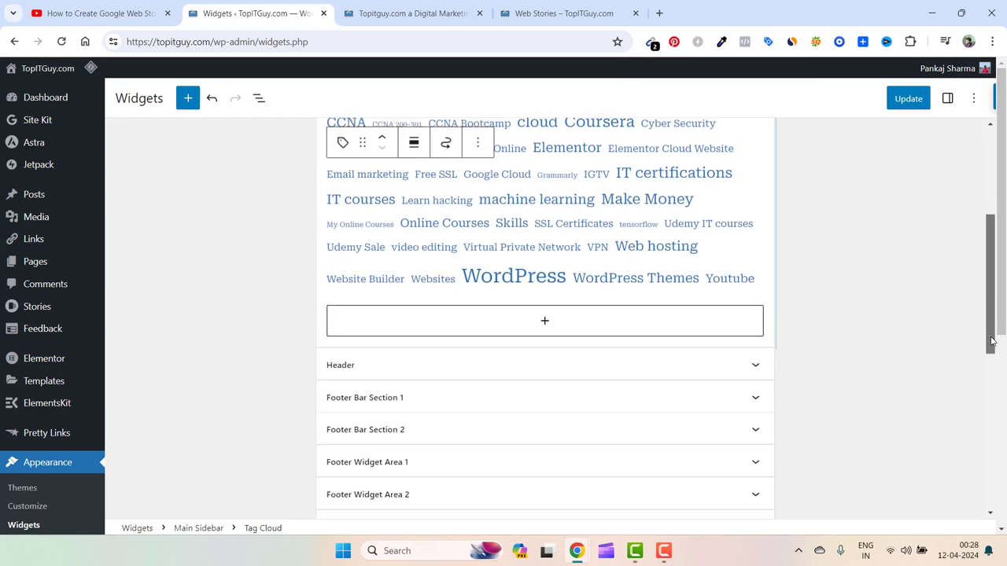
{"action": "scroll", "scroll_direction": "down", "scroll_amount": 3}
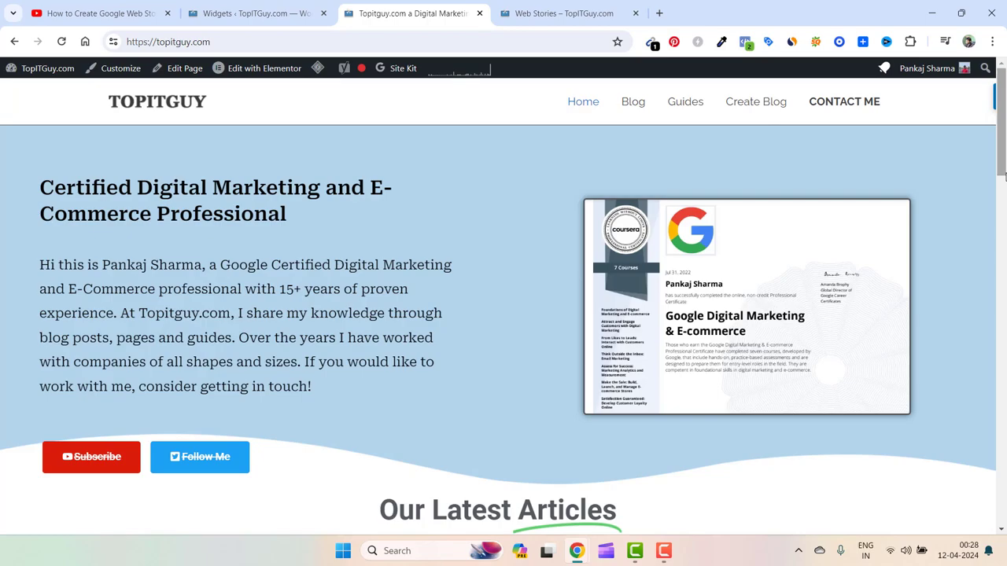
{"action": "scroll", "scroll_direction": "down", "scroll_amount": 3}
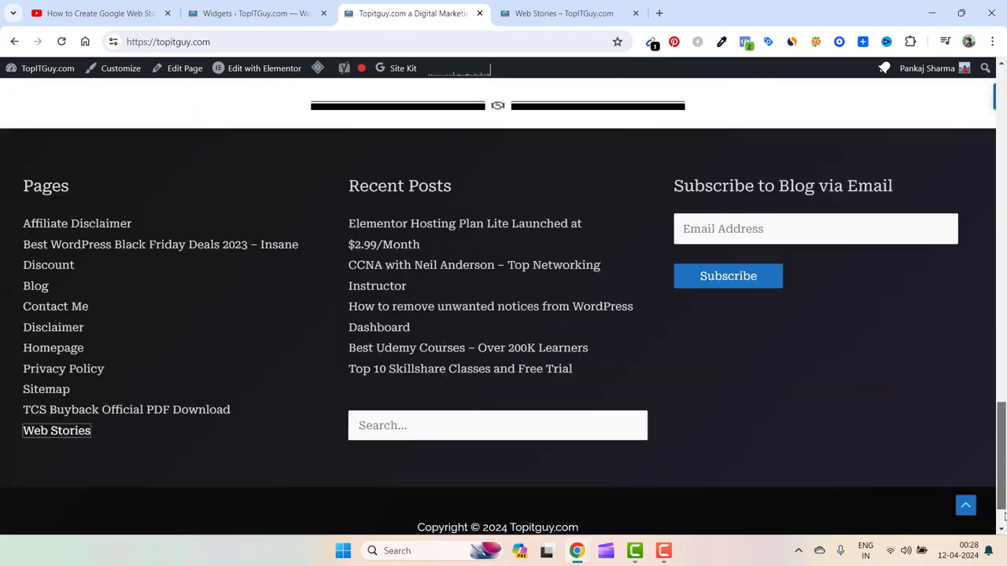
{"action": "scroll", "scroll_direction": "down", "scroll_amount": 3}
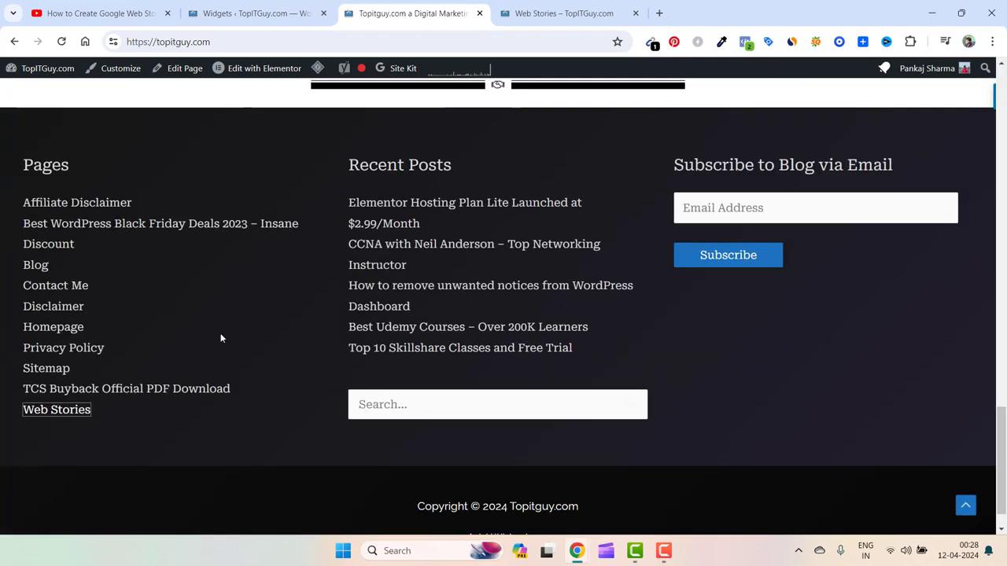
Glance at the site's Web Stories page, then return to the widgets editor with Footer Widget Area 1
{"action": "left_click", "coordinate": [57, 409]}
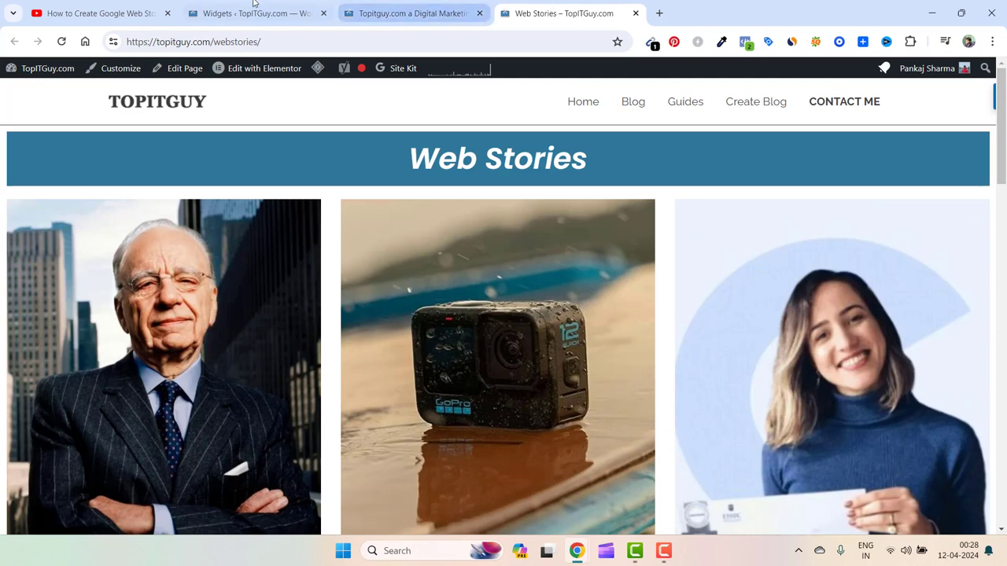
{"action": "left_click", "coordinate": [251, 13]}
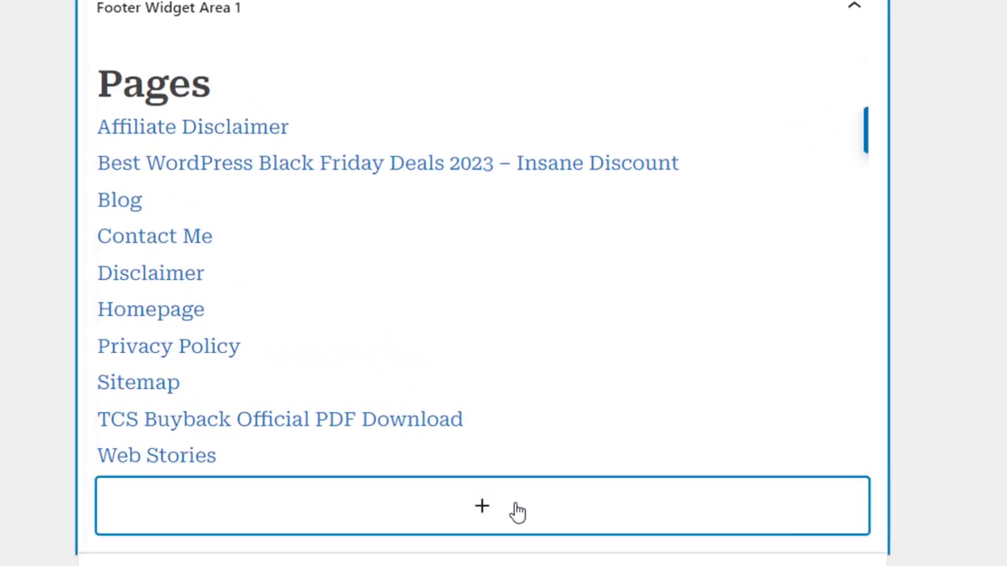
Insert a Web Stories block into Footer Widget Area 1 beneath the Pages list
{"action": "left_click", "coordinate": [481, 507]}
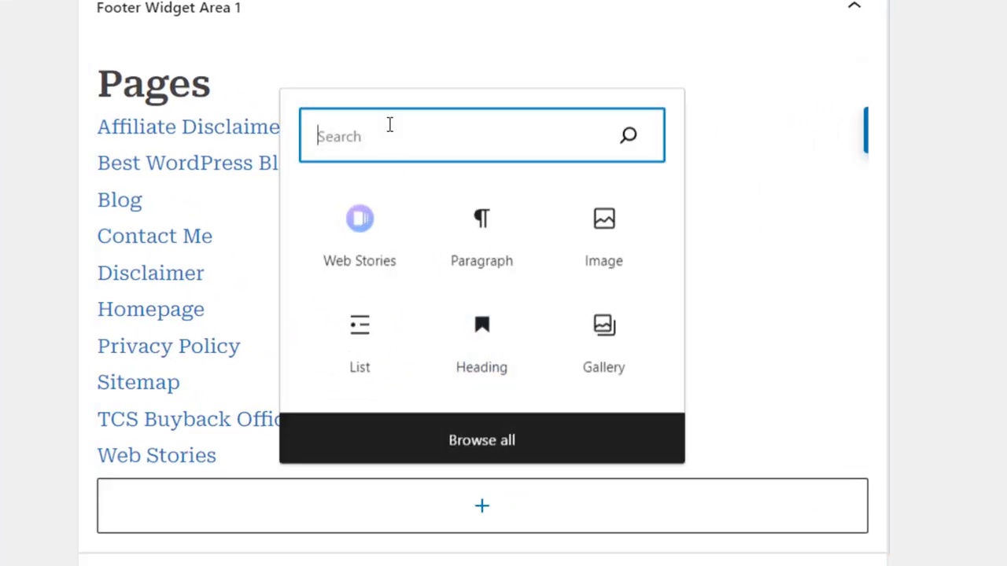
{"action": "type", "text": "web"}
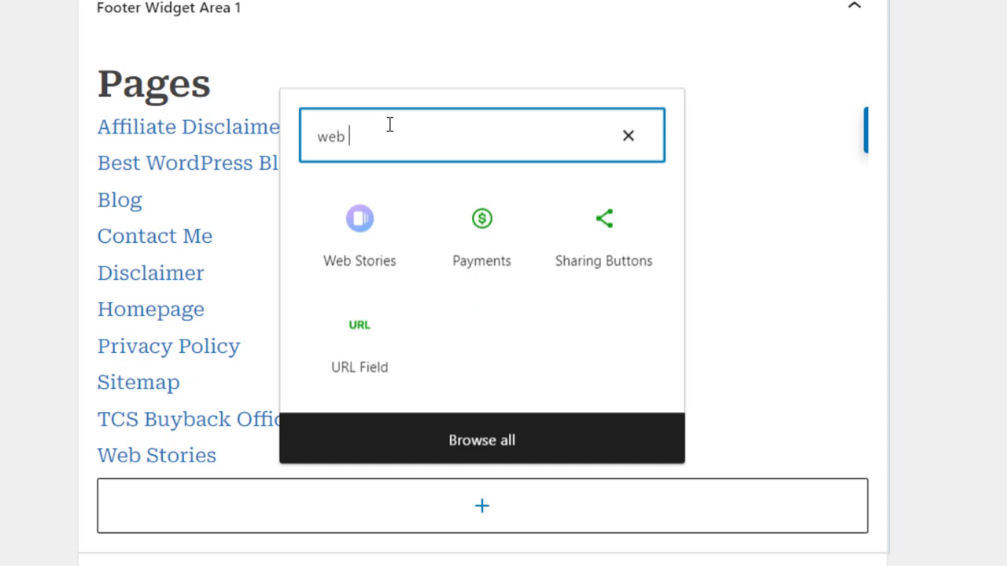
{"action": "left_click", "coordinate": [358, 228]}
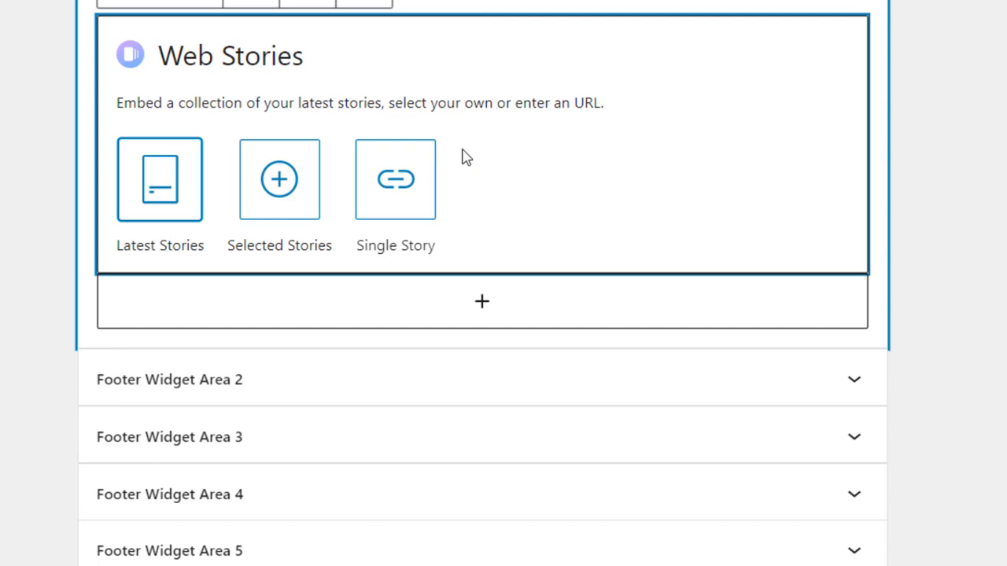
{"action": "mouse_move", "coordinate": [160, 189]}
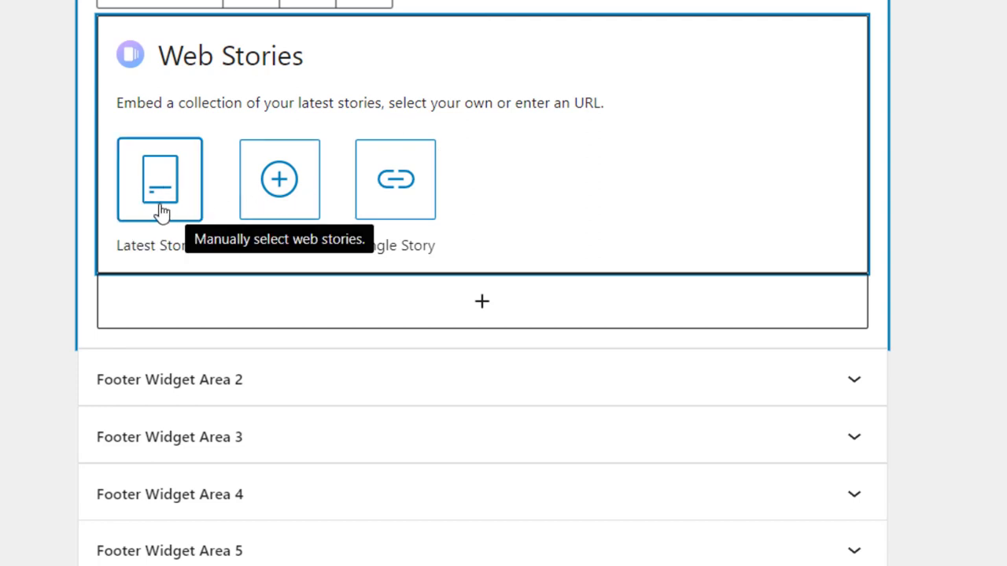
{"action": "mouse_move", "coordinate": [353, 195]}
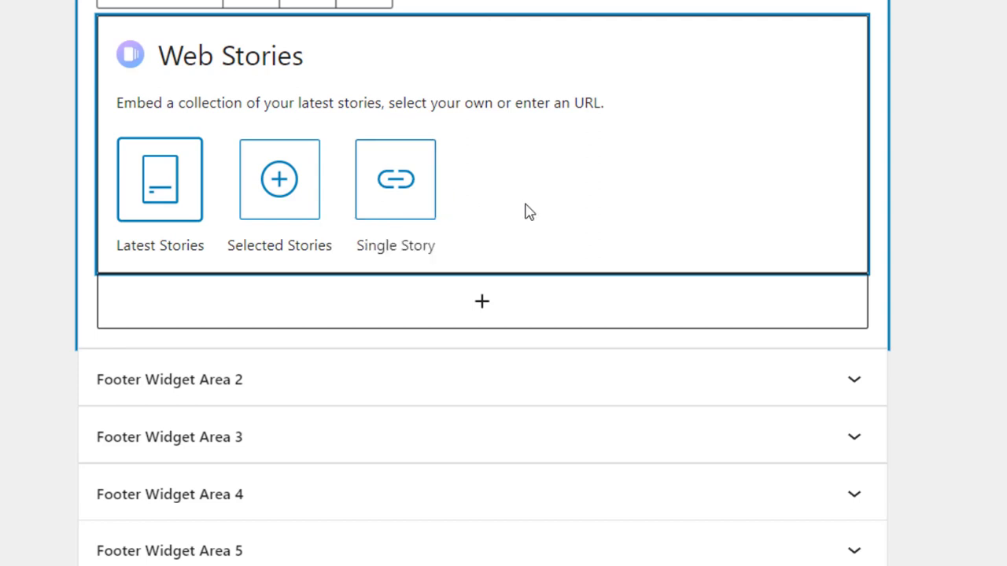
Choose Latest Stories for the footer Web Stories block
{"action": "left_click", "coordinate": [161, 179]}
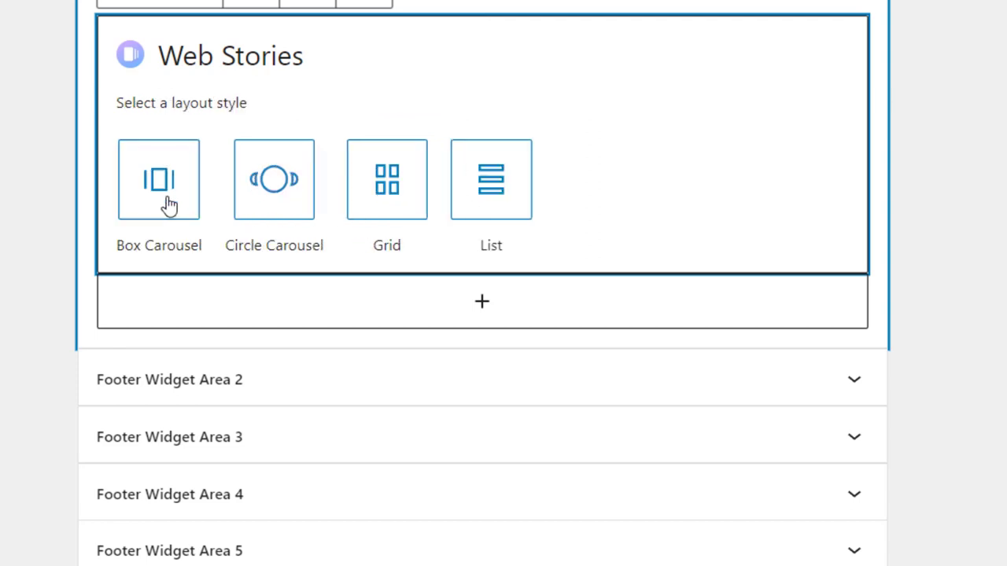
{"action": "mouse_move", "coordinate": [195, 182]}
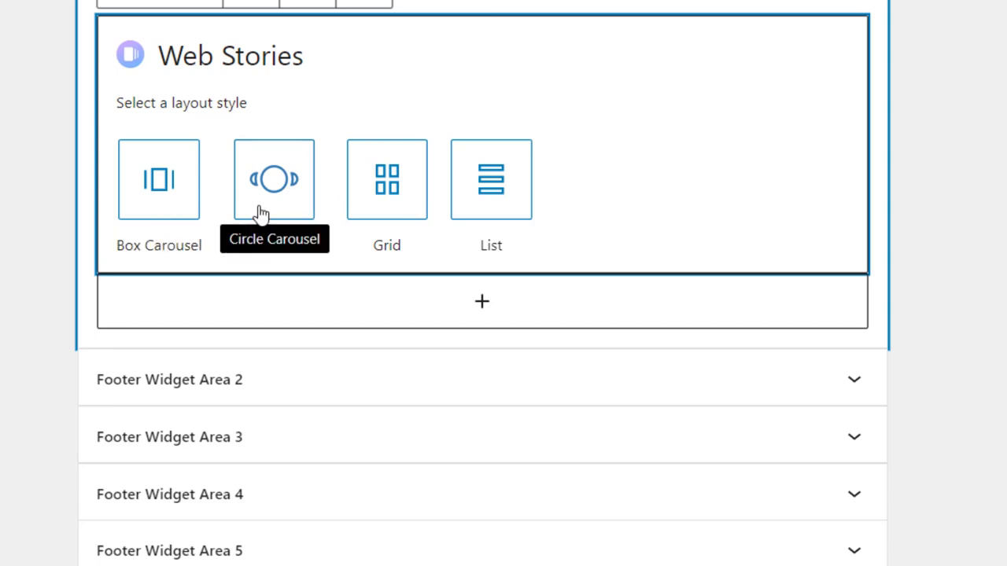
{"action": "mouse_move", "coordinate": [158, 179]}
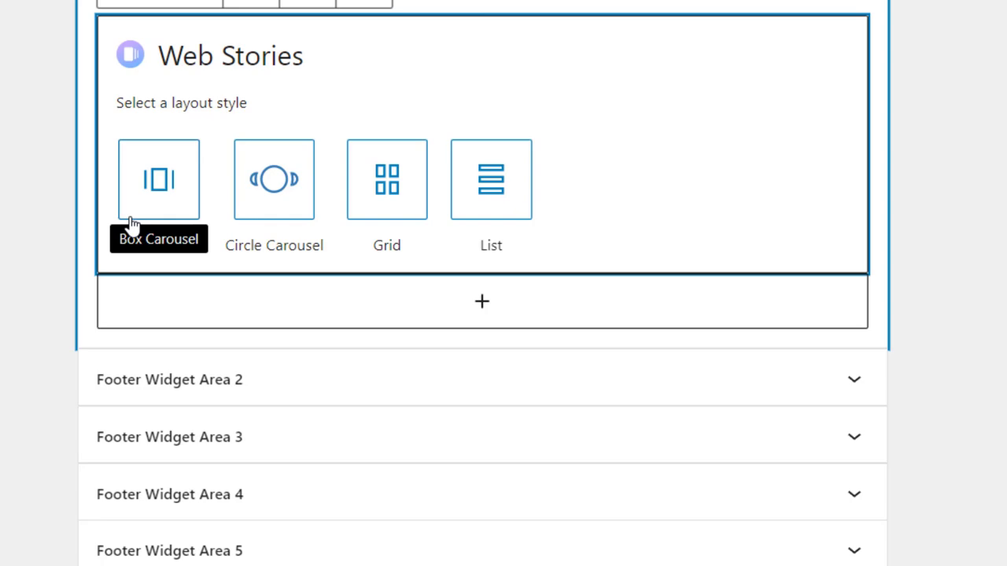
{"action": "mouse_move", "coordinate": [274, 181]}
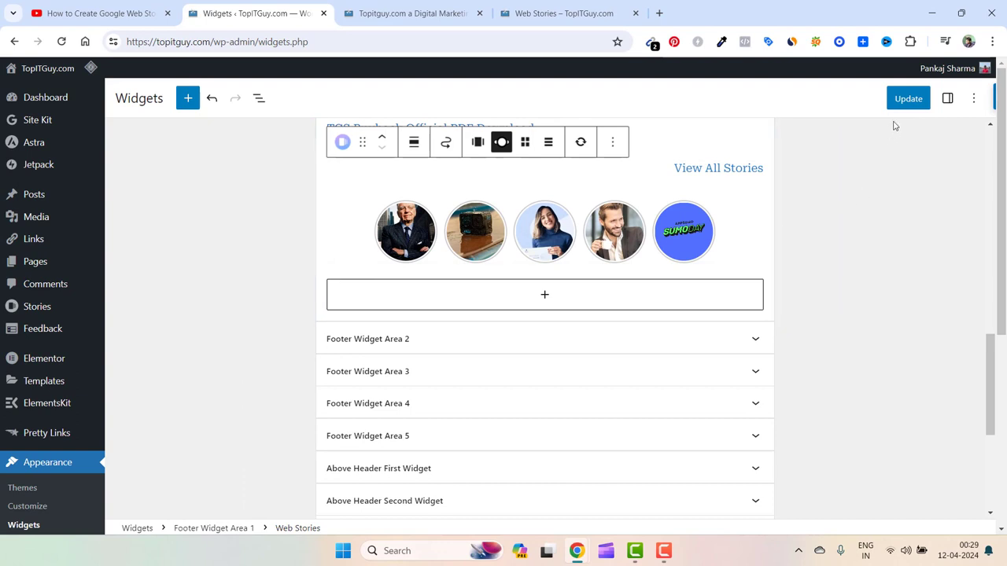
Update the widgets and load the live topitguy.com homepage to check the footer carousel
{"action": "left_click", "coordinate": [909, 97]}
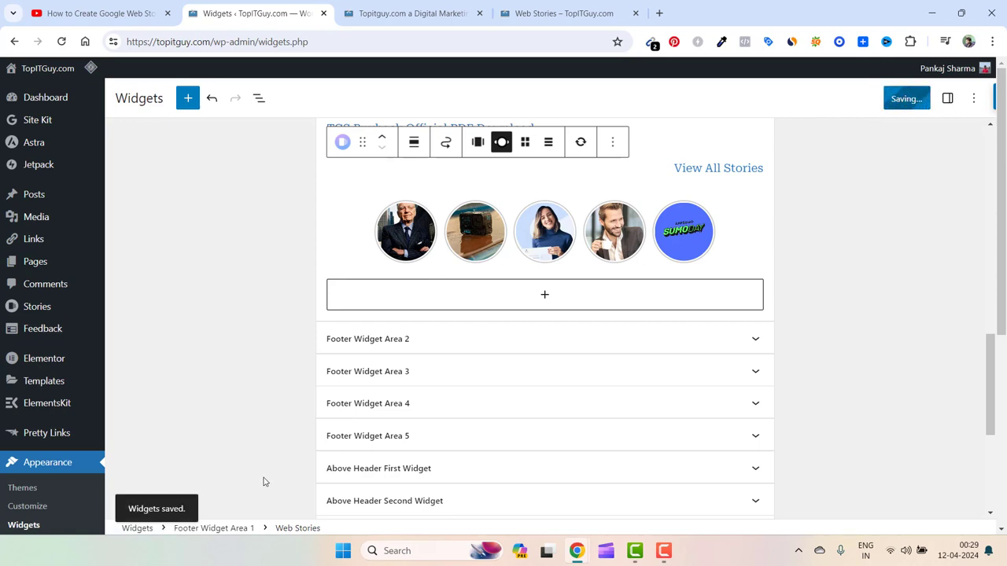
{"action": "left_click", "coordinate": [409, 12]}
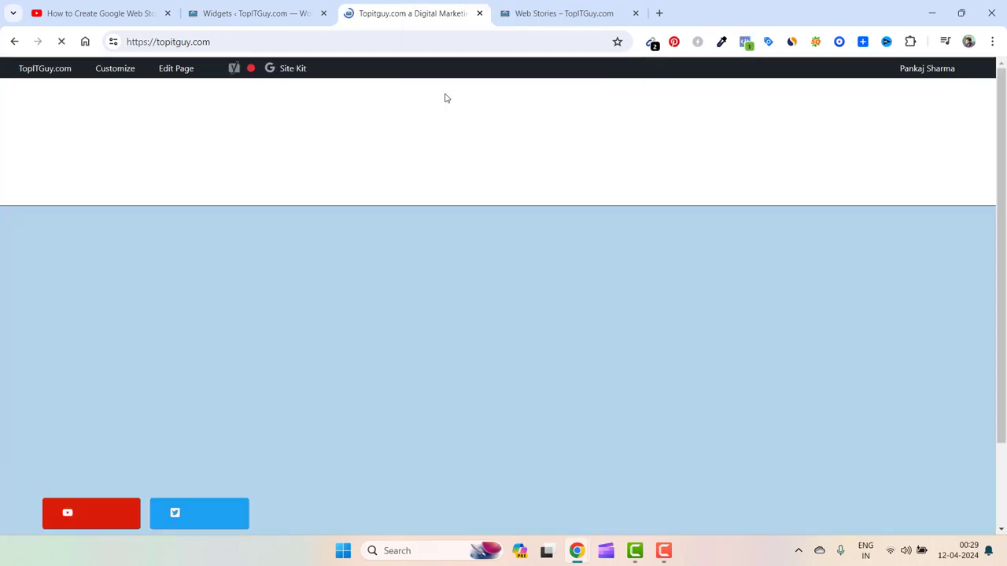
View the circle story carousel in the live footer and follow its view-all link to the Web Stories page
{"action": "scroll", "scroll_direction": "down", "scroll_amount": 3}
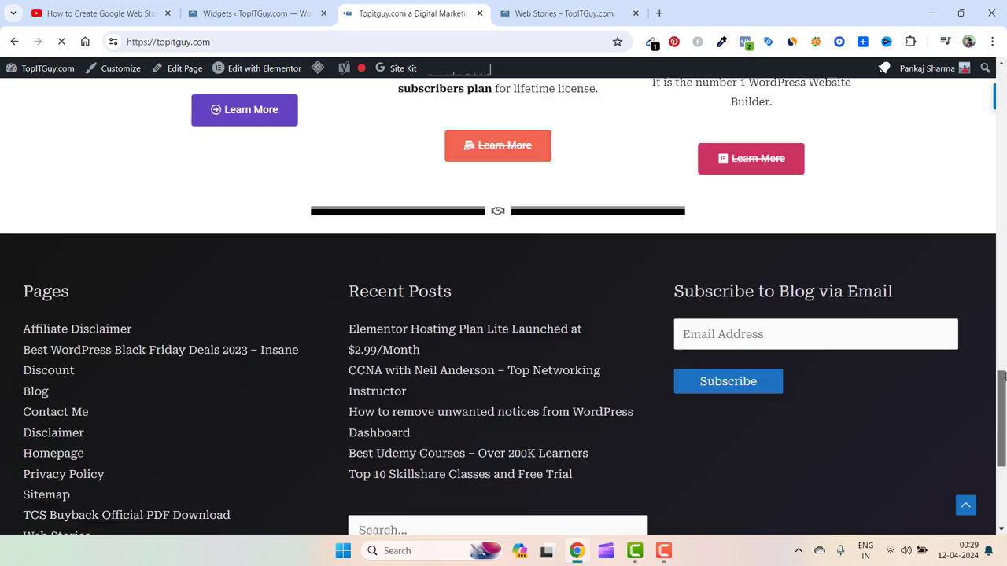
{"action": "scroll", "scroll_direction": "down", "scroll_amount": 3}
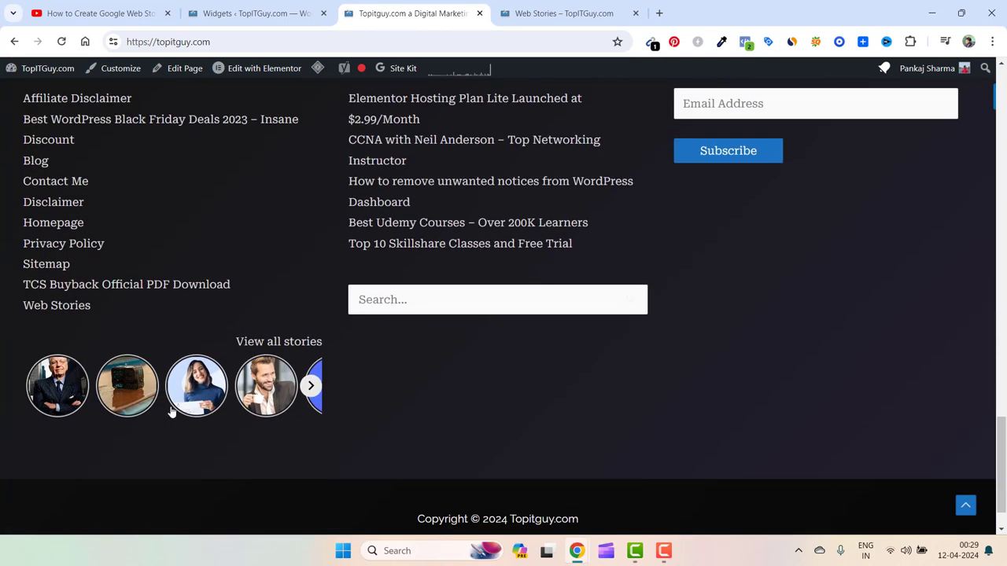
{"action": "mouse_move", "coordinate": [168, 415]}
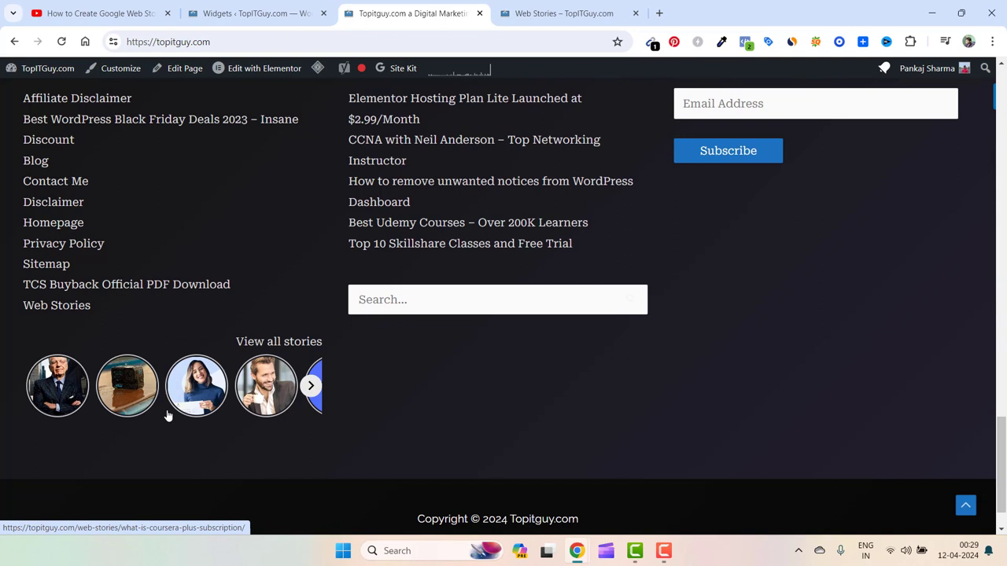
{"action": "mouse_move", "coordinate": [278, 341]}
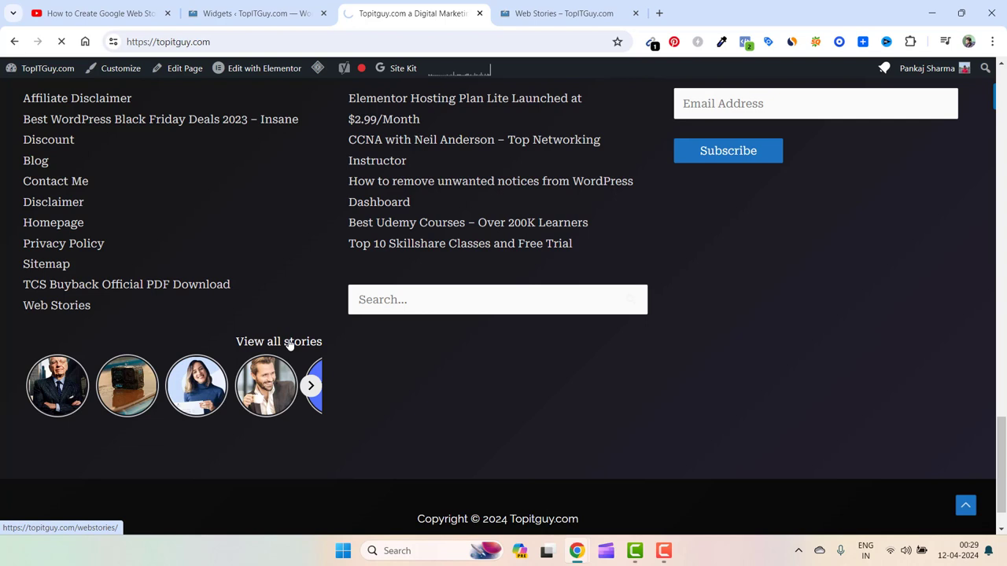
{"action": "left_click", "coordinate": [279, 340]}
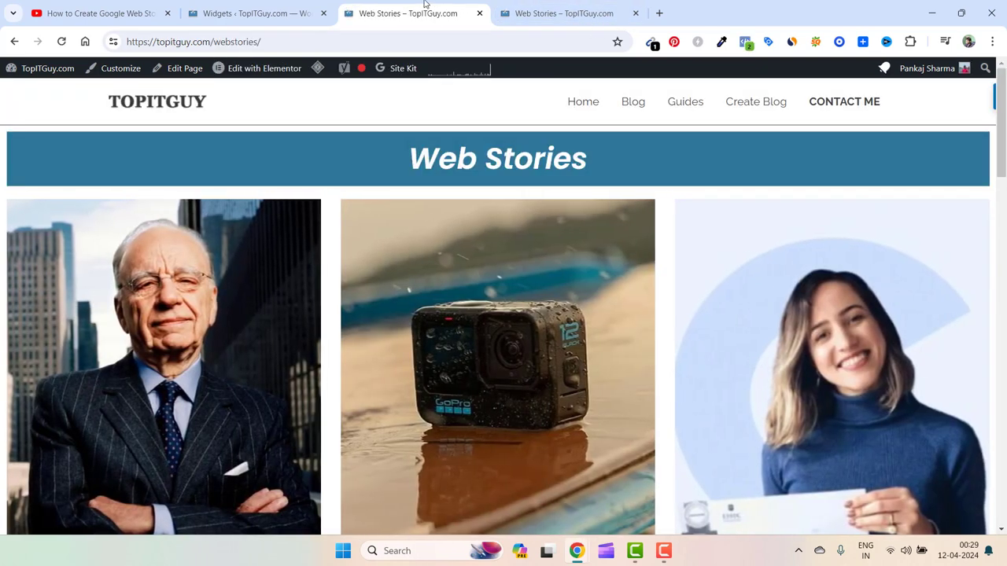
{"action": "left_click", "coordinate": [315, 41]}
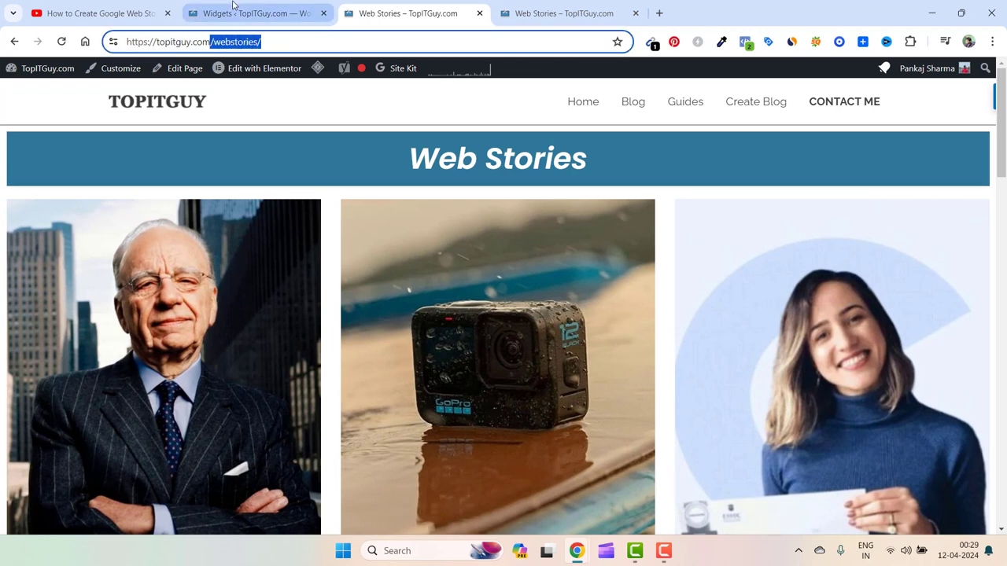
{"action": "mouse_move", "coordinate": [563, 13]}
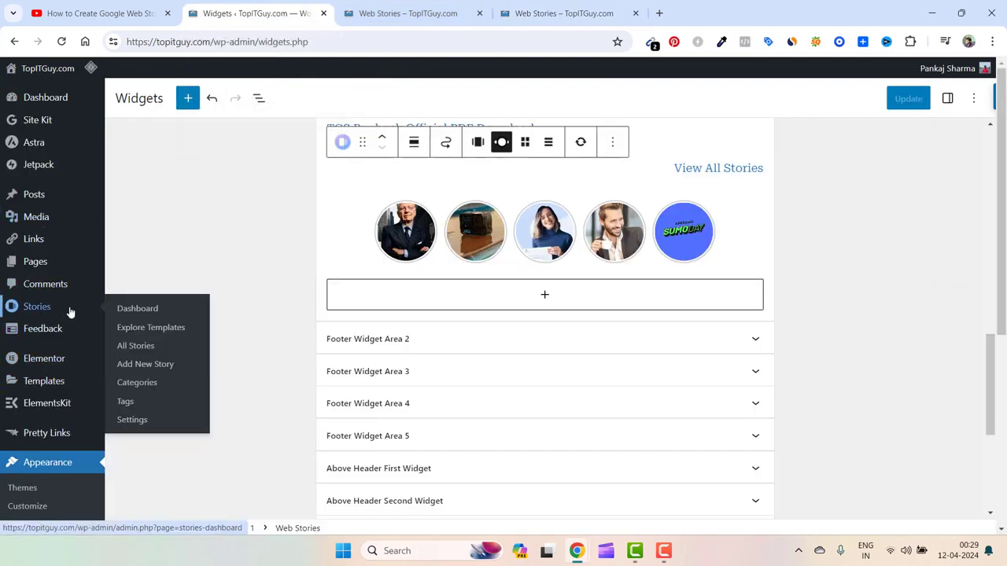
In Stories > Settings, keep the Stories Archives option set to the custom 'Create your own' page
{"action": "left_click", "coordinate": [132, 419]}
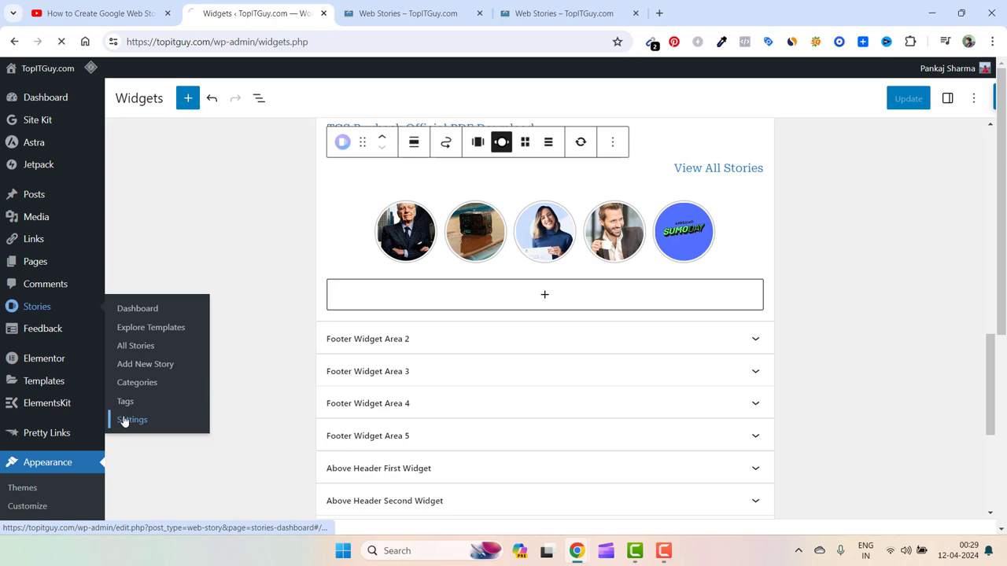
{"action": "left_click", "coordinate": [132, 418]}
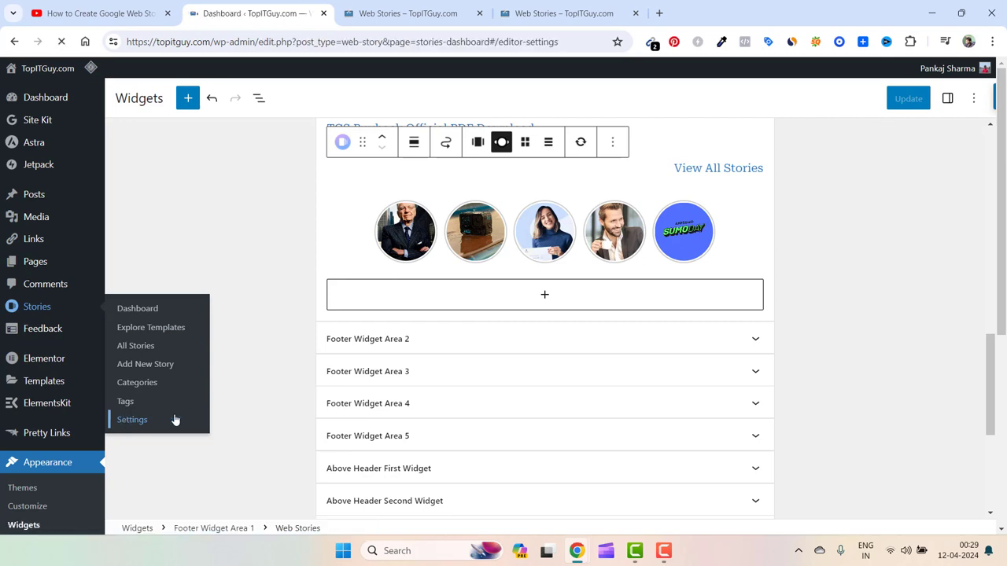
{"action": "left_click", "coordinate": [132, 418]}
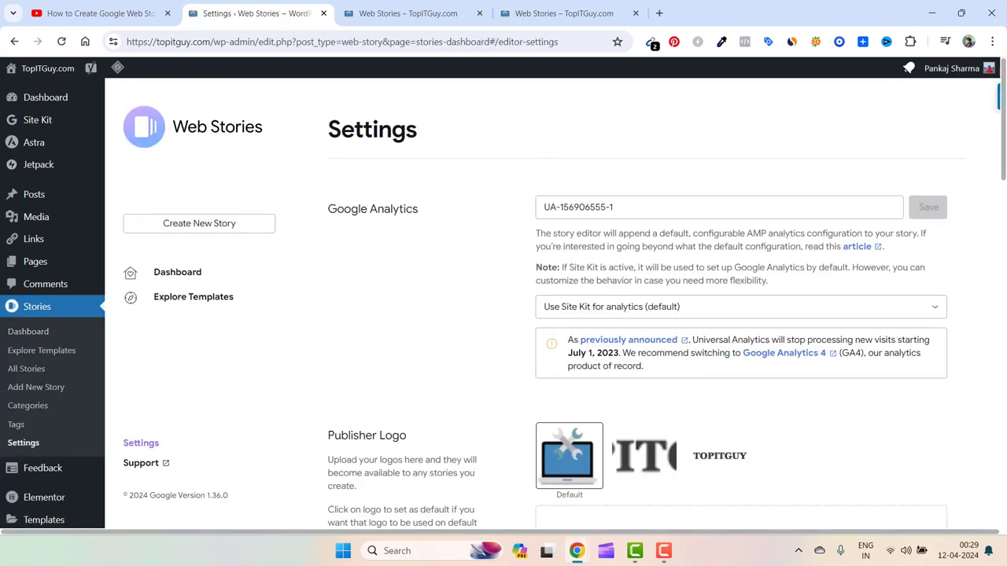
{"action": "scroll", "scroll_direction": "down", "scroll_amount": 3}
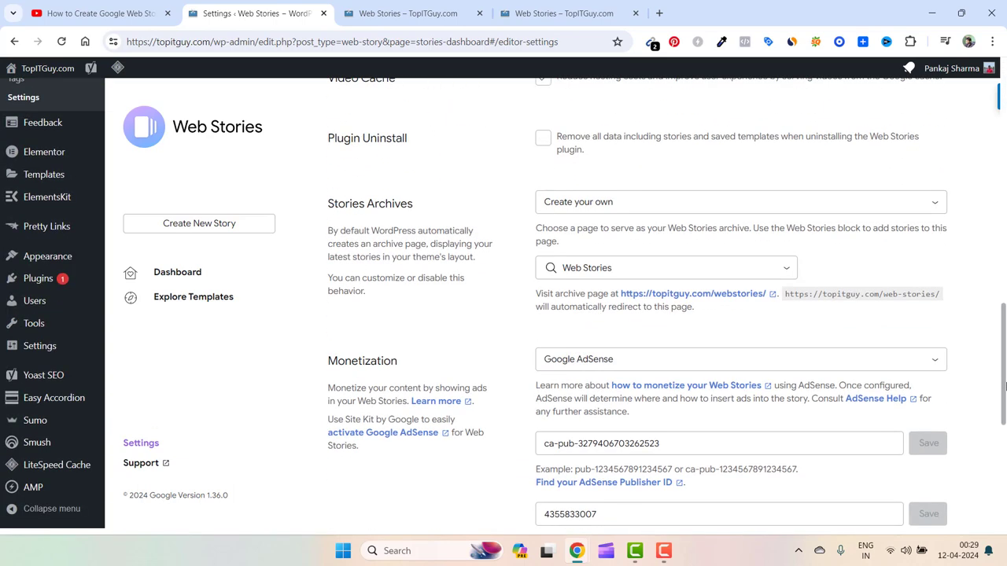
{"action": "mouse_move", "coordinate": [607, 206]}
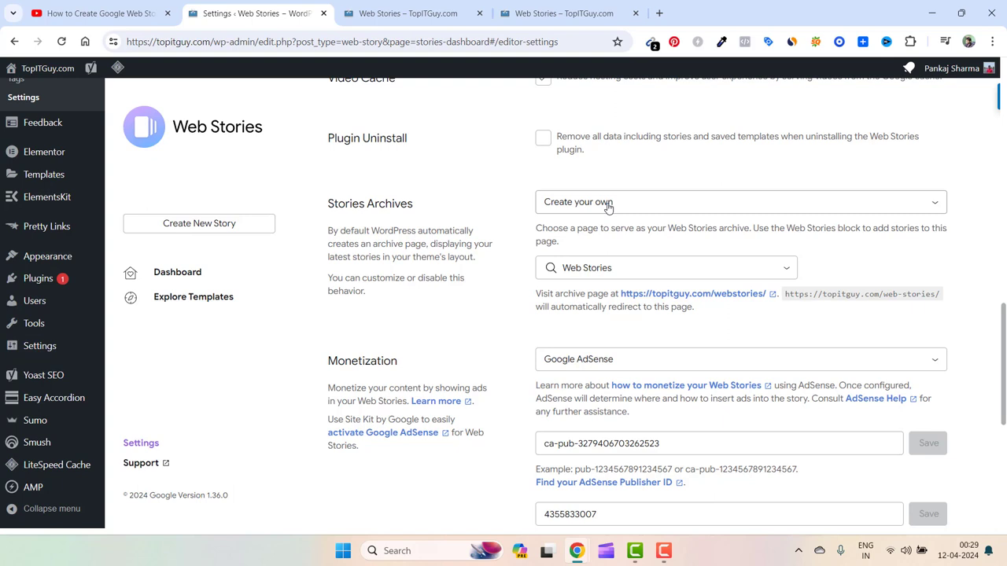
{"action": "left_click", "coordinate": [740, 201]}
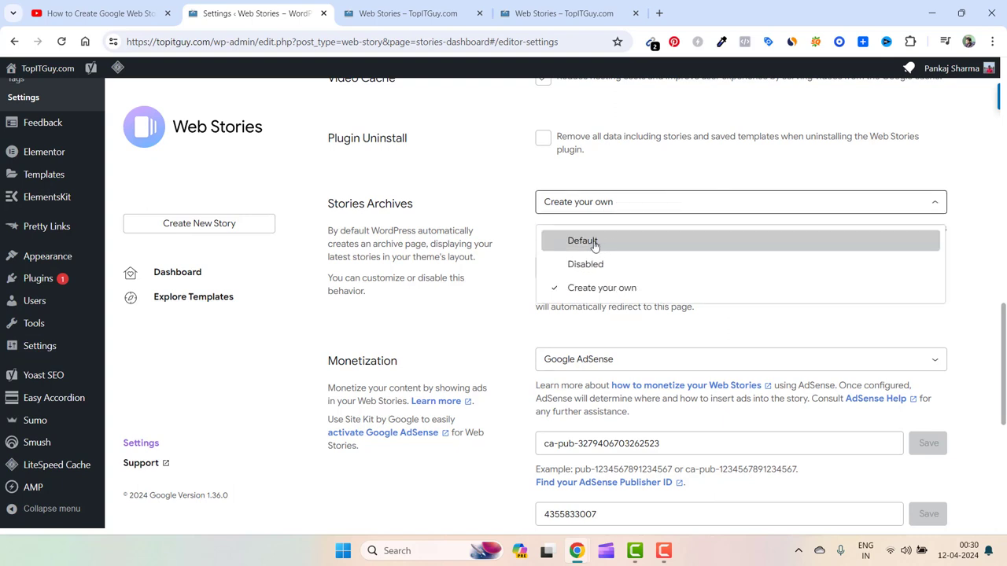
{"action": "mouse_move", "coordinate": [612, 264]}
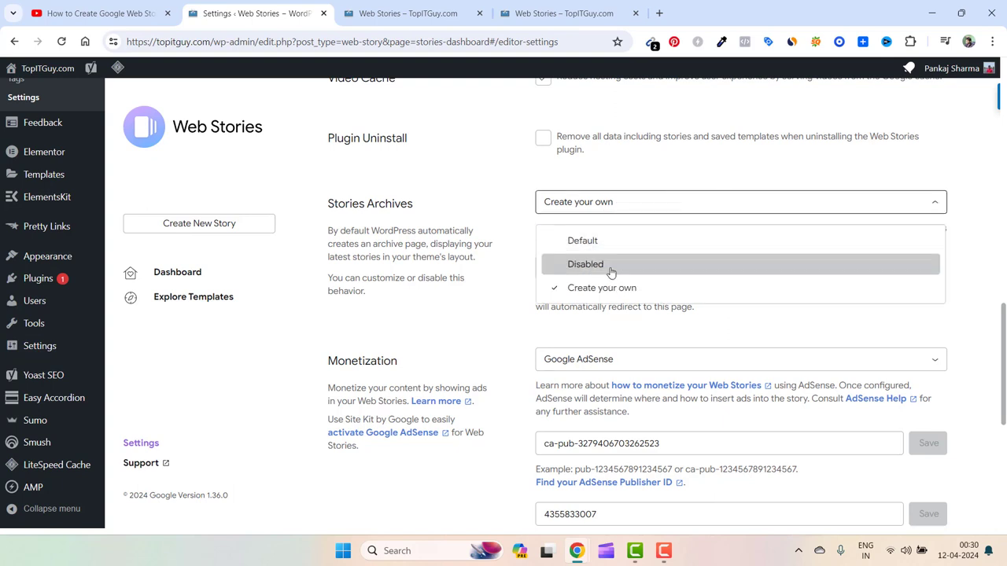
{"action": "left_click", "coordinate": [601, 286]}
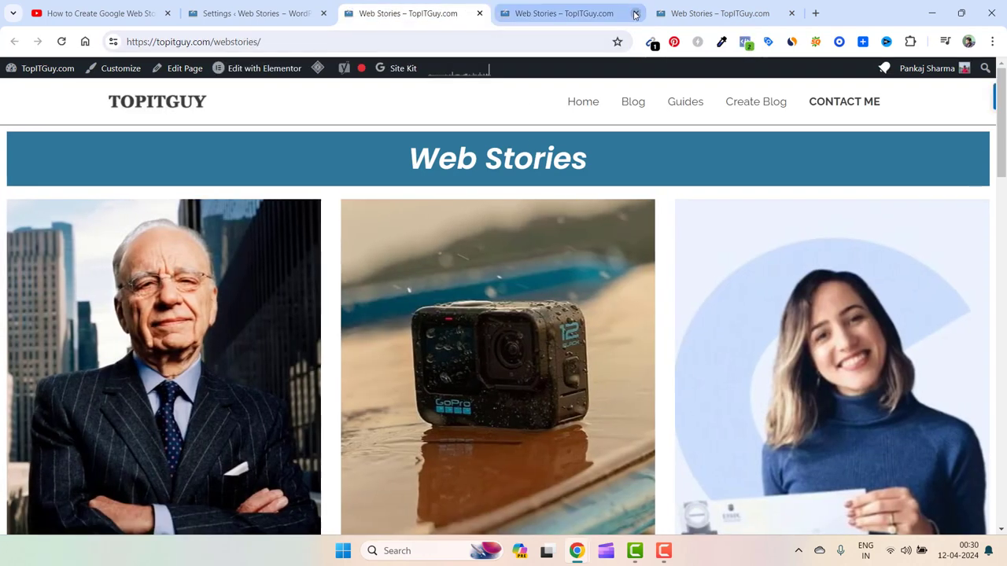
Close the duplicate archive tab and return to the live Web Stories archive on topitguy.com
{"action": "left_click", "coordinate": [636, 13]}
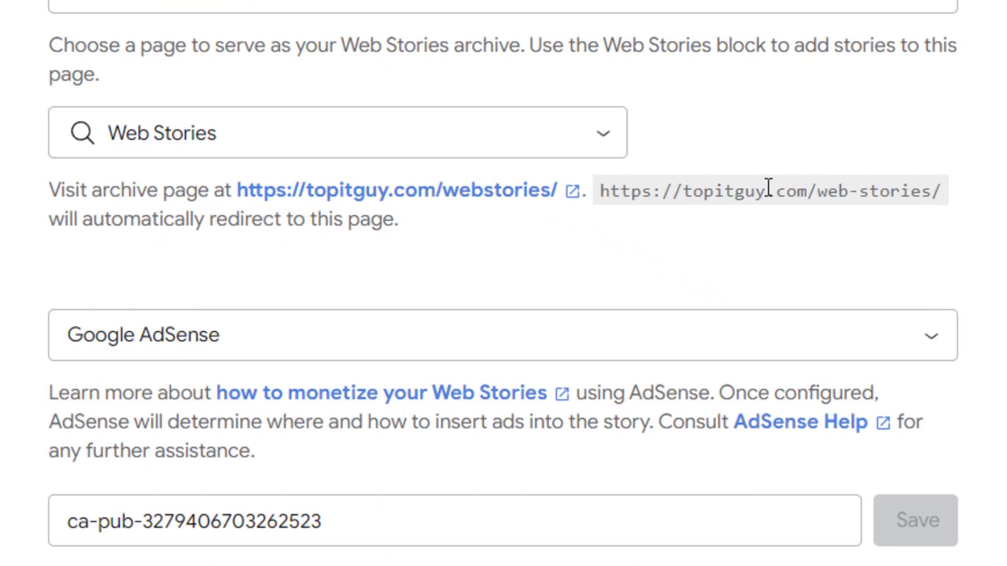
{"action": "double_click", "coordinate": [828, 191]}
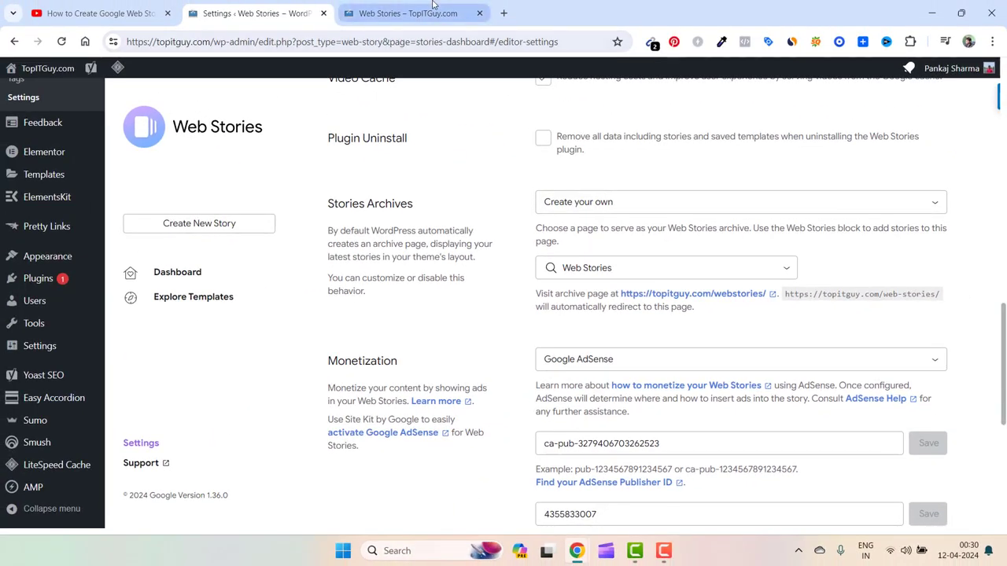
{"action": "left_click", "coordinate": [408, 13]}
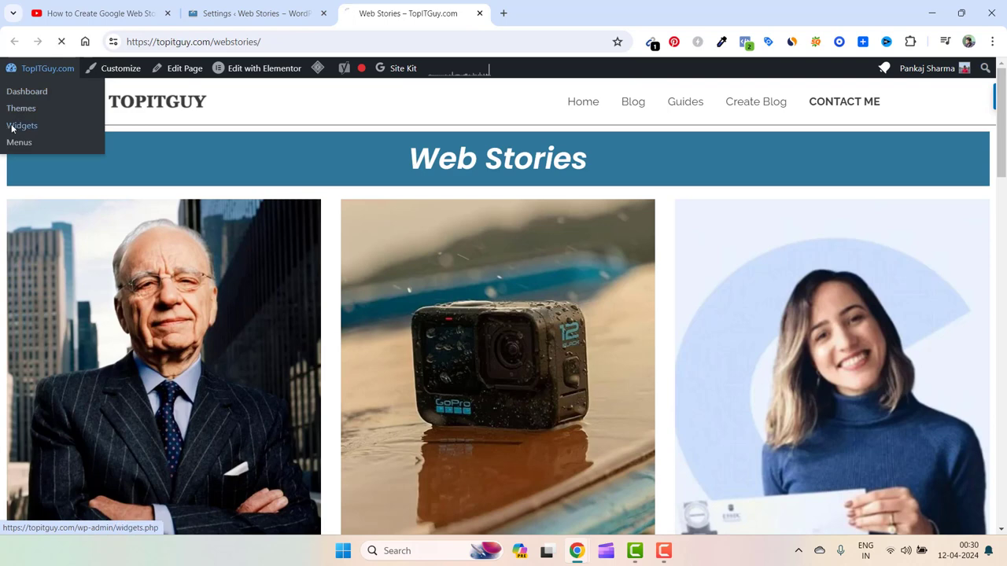
From the Widgets screen, insert a new Web Stories block at the end of the Main Sidebar
{"action": "left_click", "coordinate": [22, 126]}
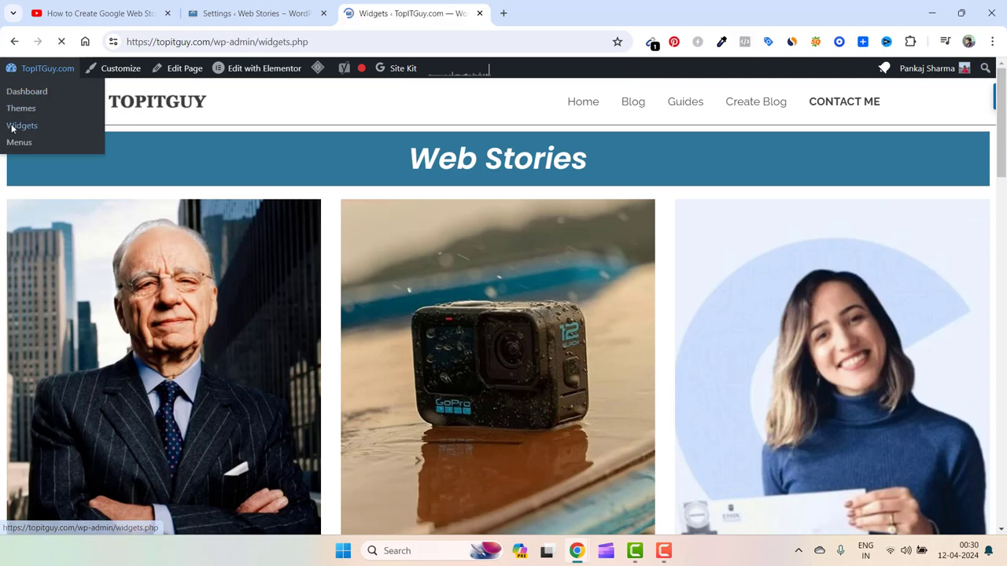
{"action": "left_click", "coordinate": [22, 125]}
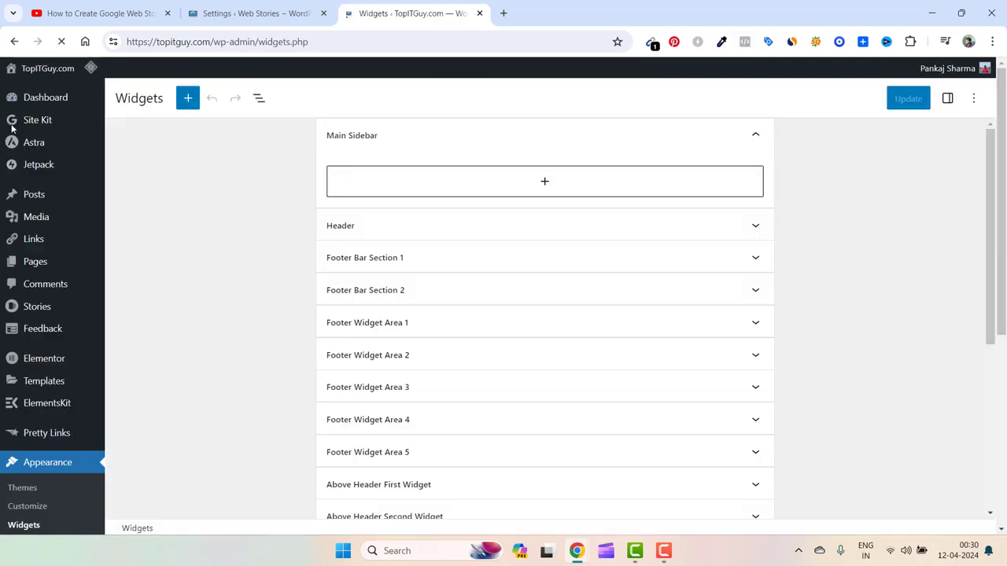
{"action": "left_click", "coordinate": [544, 182]}
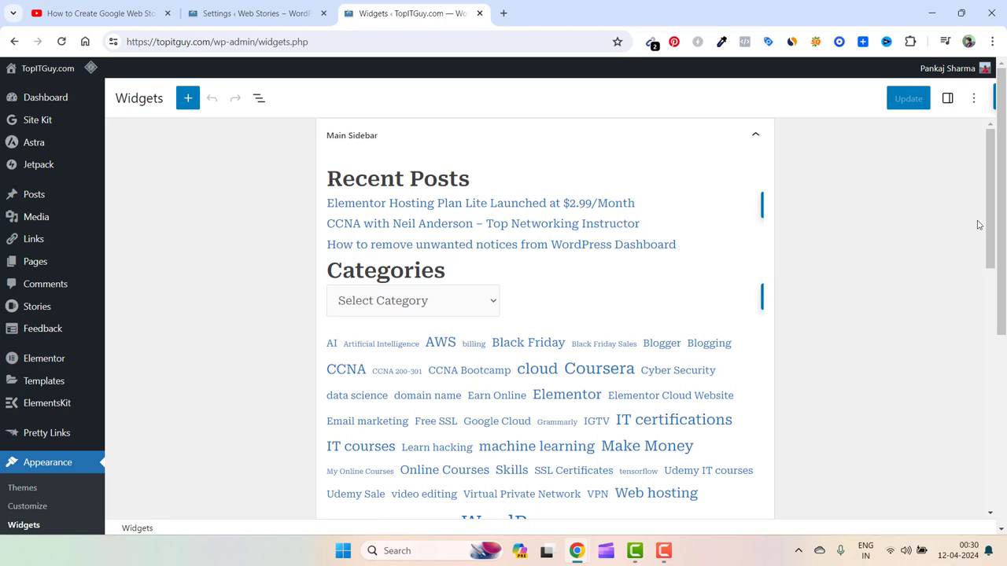
{"action": "scroll", "scroll_direction": "down", "scroll_amount": 3}
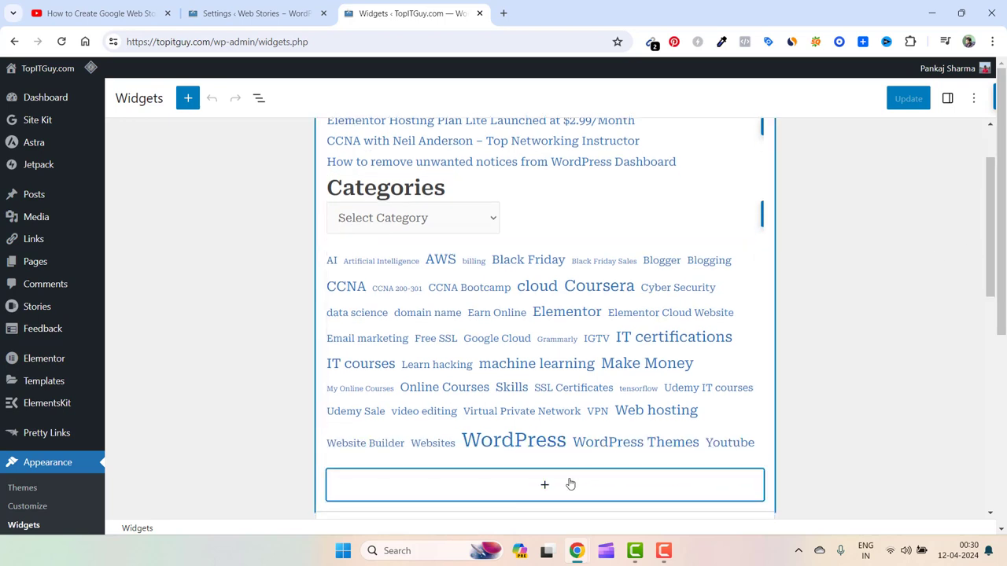
{"action": "left_click", "coordinate": [544, 485]}
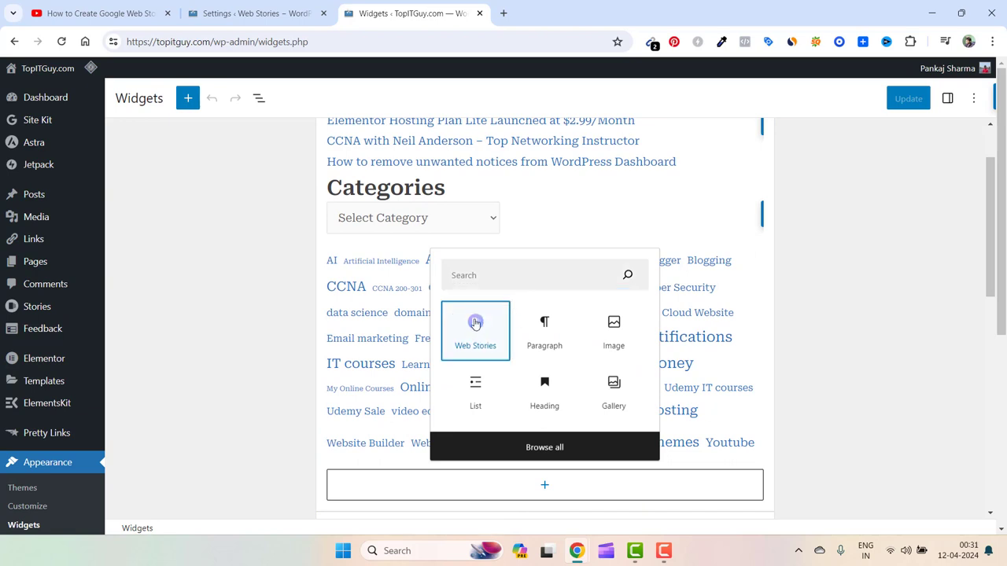
{"action": "left_click", "coordinate": [475, 330]}
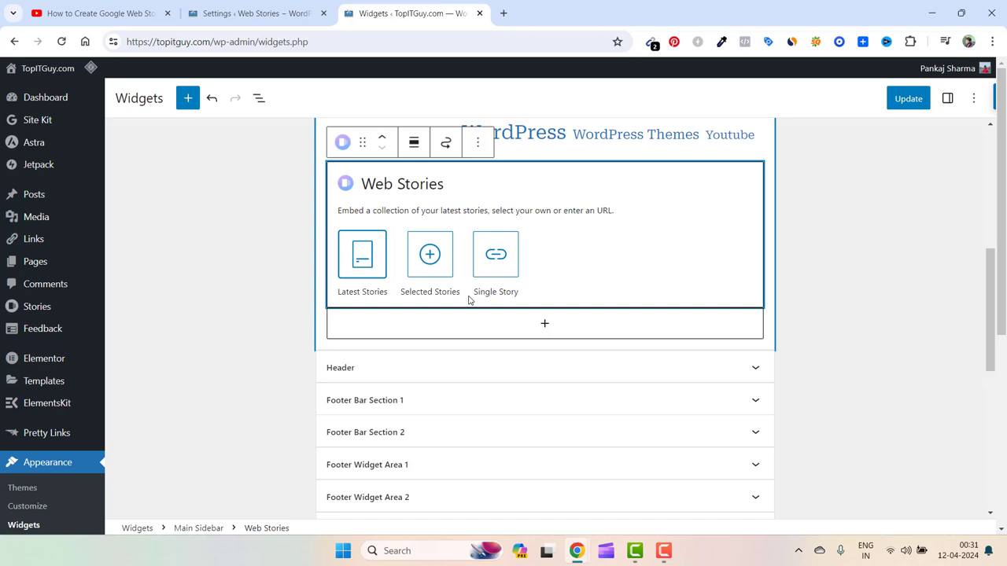
{"action": "mouse_move", "coordinate": [403, 273]}
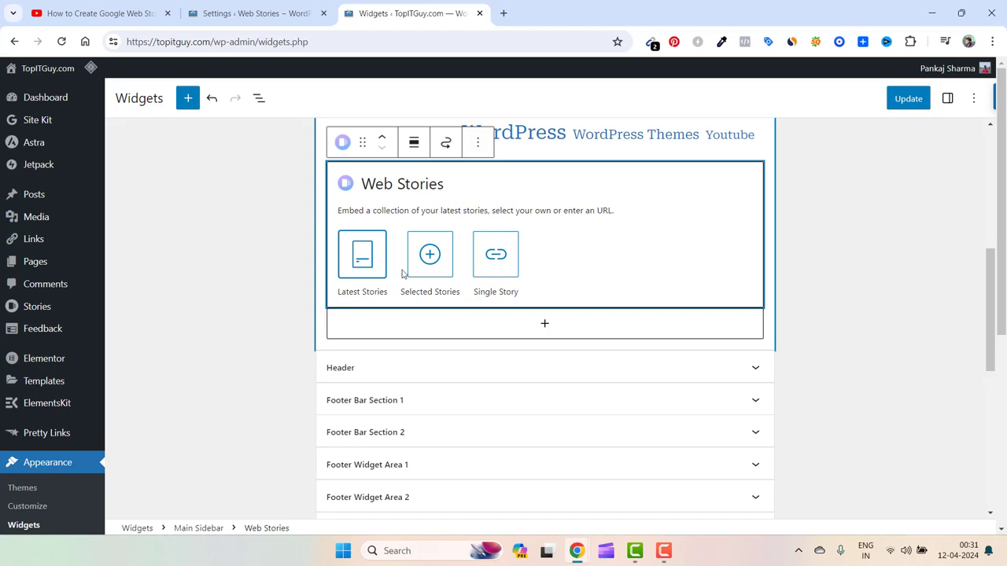
Set the block to Selected Stories in Circle Carousel layout and bring up the story picker
{"action": "left_click", "coordinate": [362, 253]}
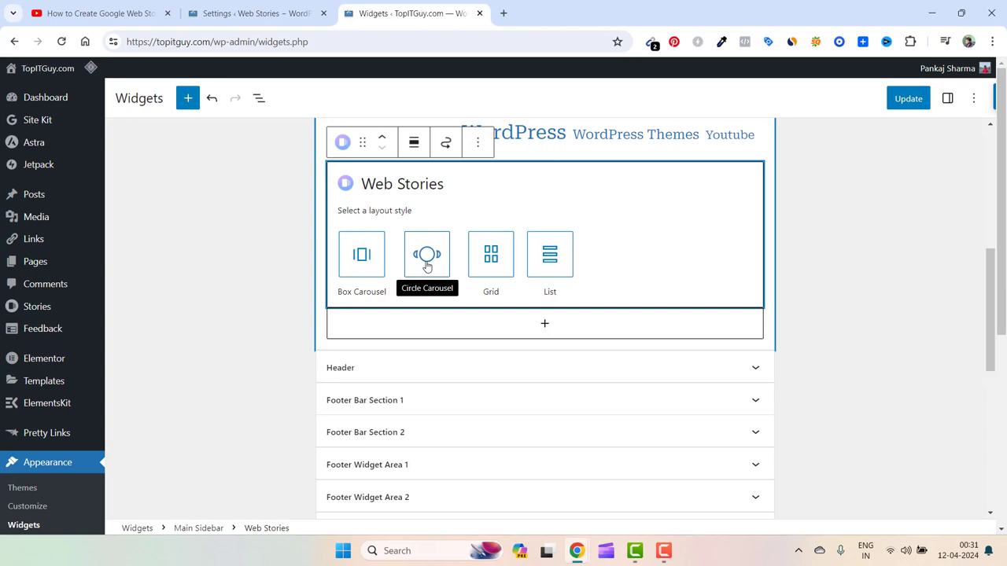
{"action": "left_click", "coordinate": [427, 253]}
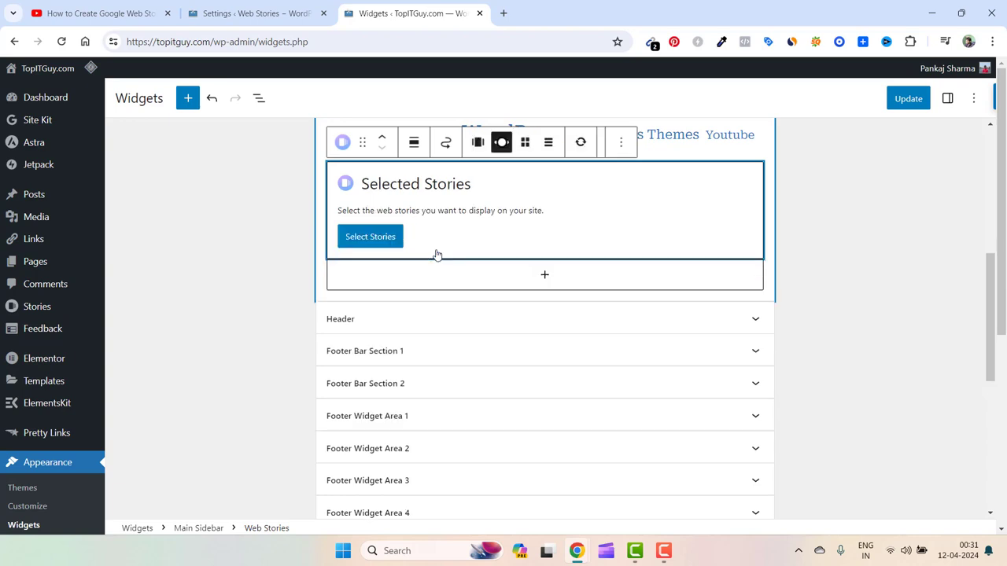
{"action": "left_click", "coordinate": [370, 236]}
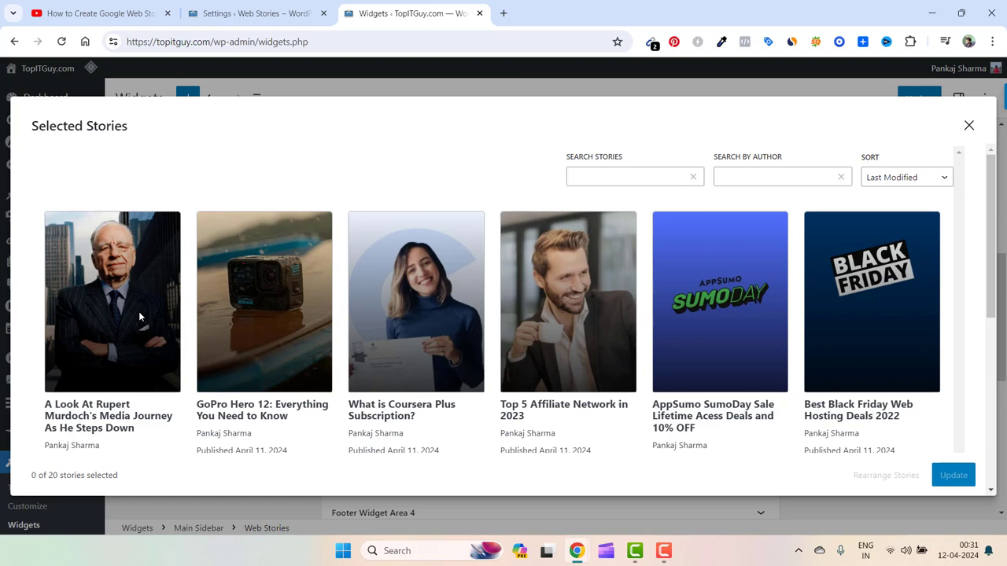
Select the Rupert Murdoch, GoPro Hero 12 and Top 5 Affiliate Network stories for the carousel
{"action": "left_click", "coordinate": [112, 302]}
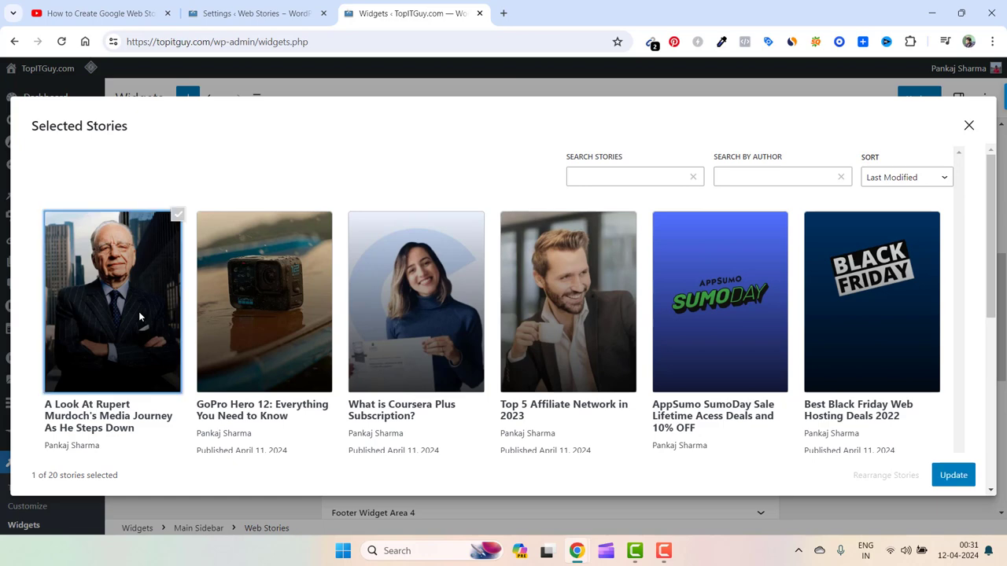
{"action": "left_click", "coordinate": [265, 302]}
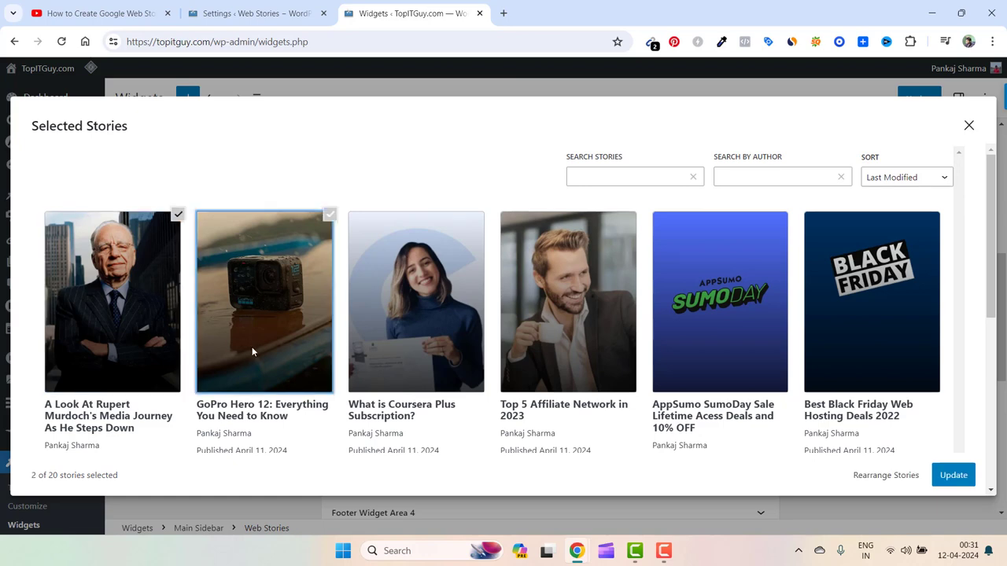
{"action": "mouse_move", "coordinate": [573, 346]}
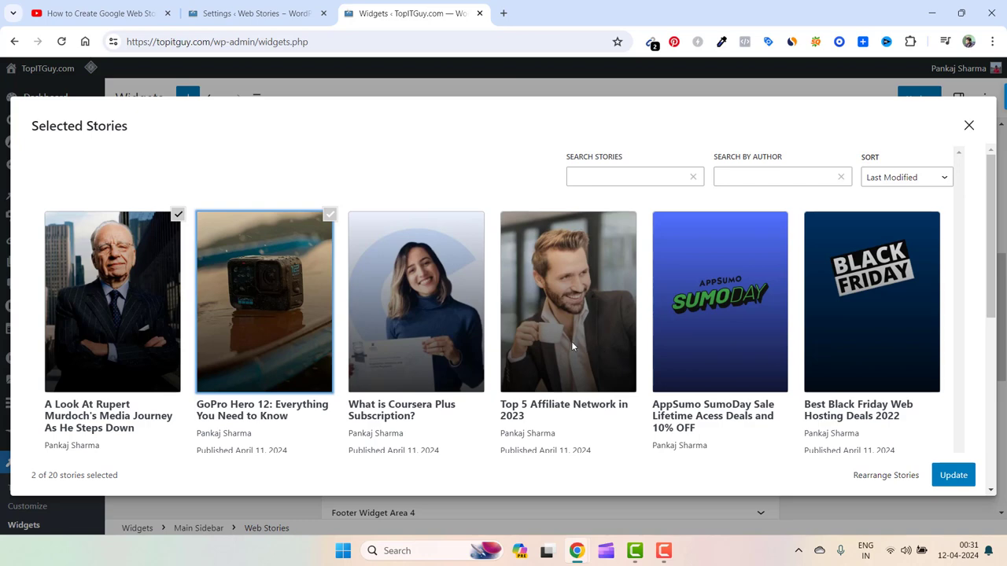
{"action": "left_click", "coordinate": [568, 302]}
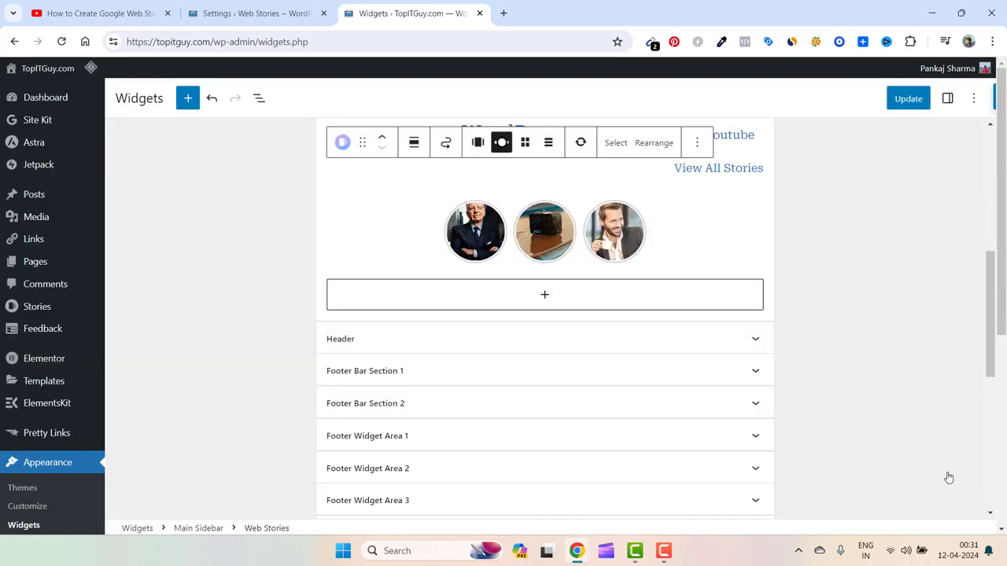
Update the widgets to save the sidebar story carousel, leaving the live homepage open
{"action": "left_click", "coordinate": [544, 231]}
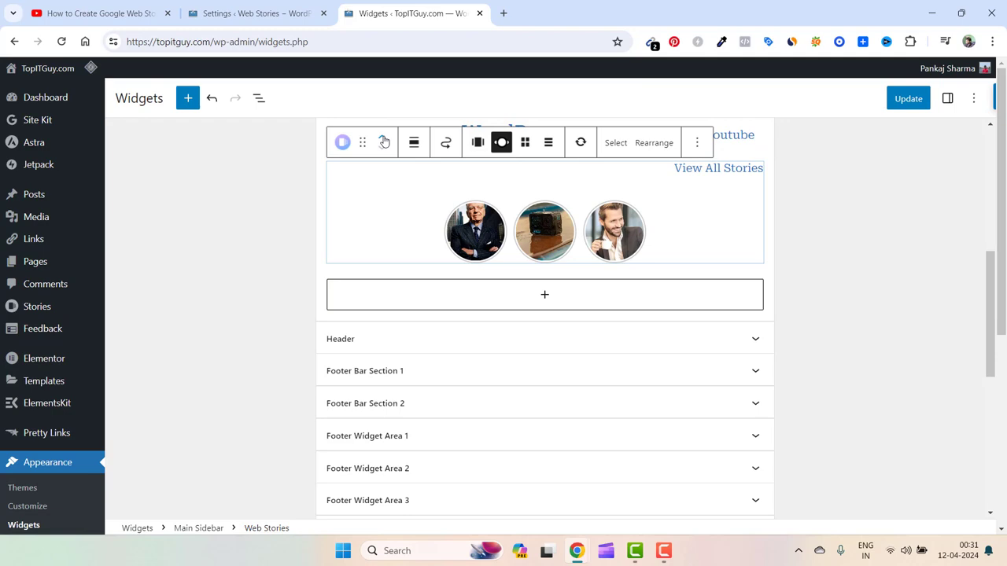
{"action": "scroll", "scroll_direction": "down", "scroll_amount": 3}
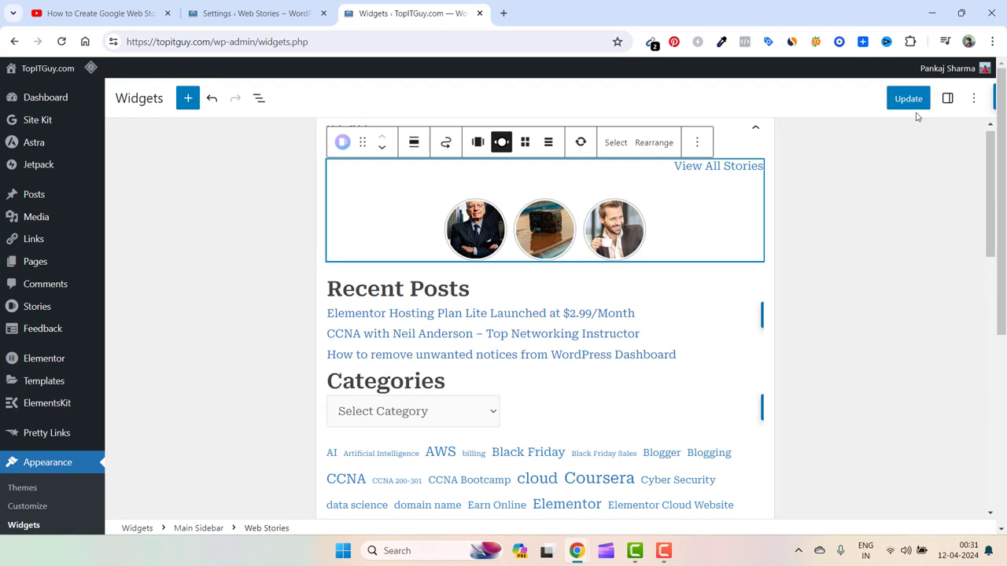
{"action": "left_click", "coordinate": [907, 97]}
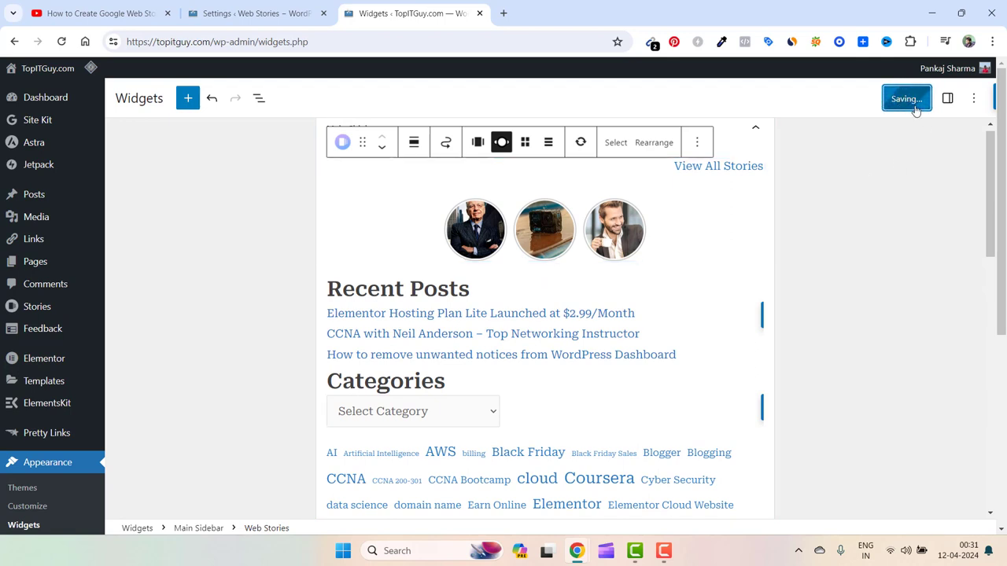
{"action": "left_click", "coordinate": [906, 97]}
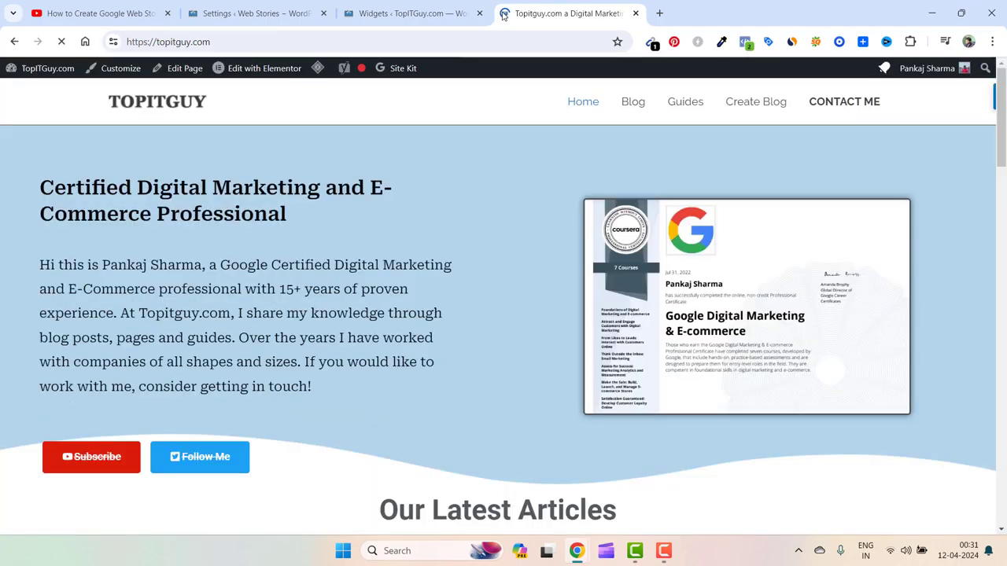
Open the CCNA with Neil Anderson post from Our Latest Articles on the homepage
{"action": "scroll", "scroll_direction": "down", "scroll_amount": 3}
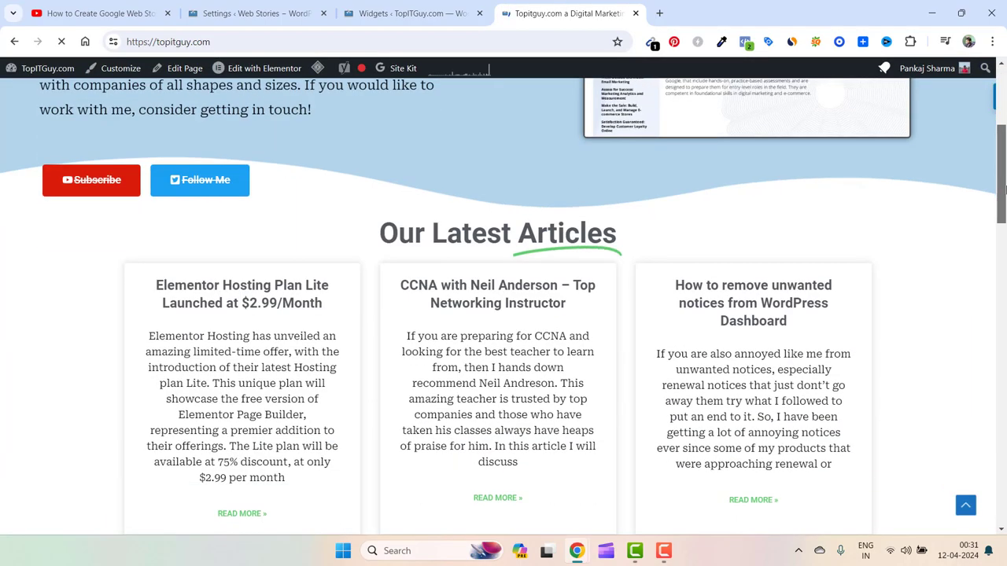
{"action": "scroll", "scroll_direction": "down", "scroll_amount": 3}
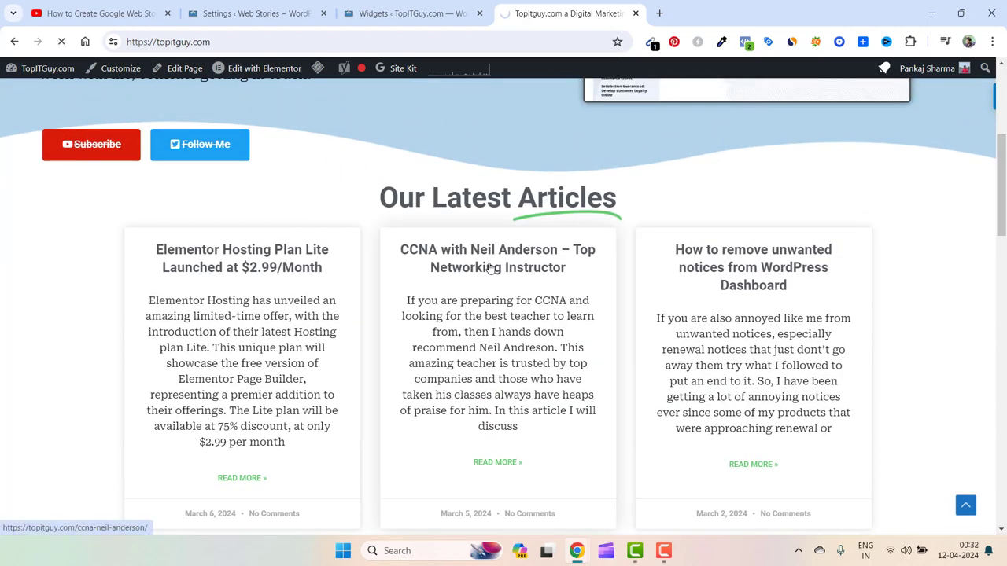
{"action": "left_click", "coordinate": [497, 258]}
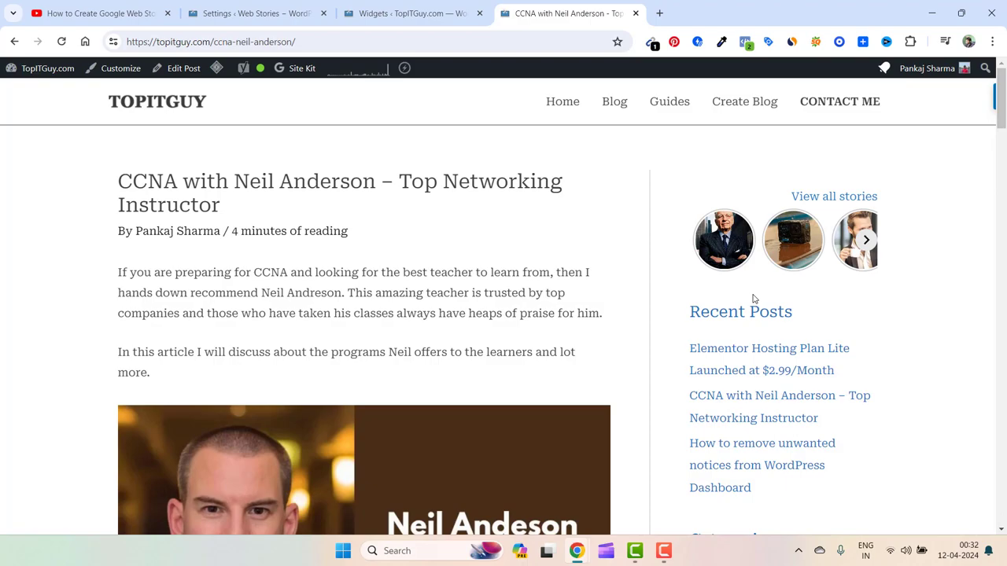
Scroll the post to check the sidebar and footer story carousels, then go Home
{"action": "scroll", "scroll_direction": "down", "scroll_amount": 3}
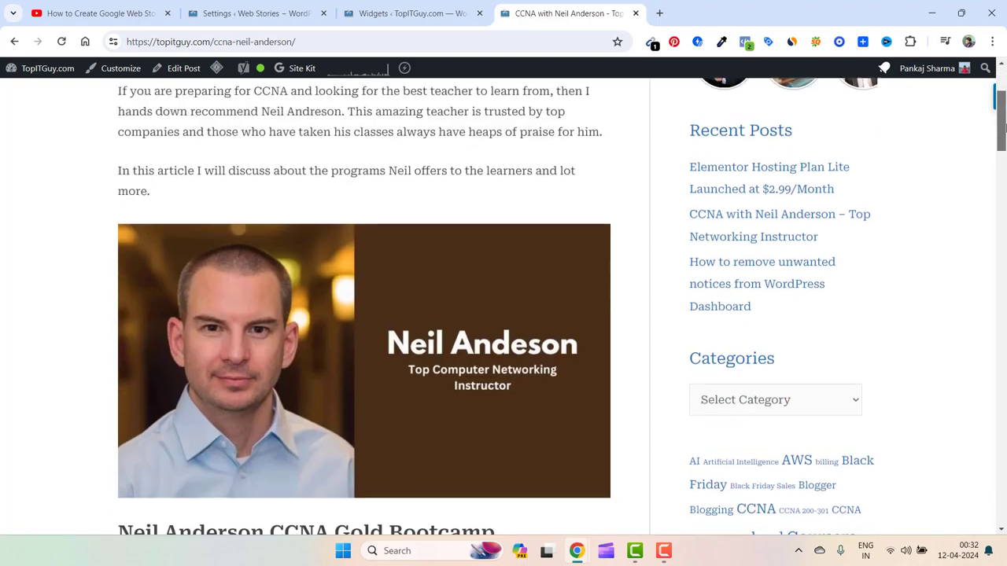
{"action": "scroll", "scroll_direction": "down", "scroll_amount": 3}
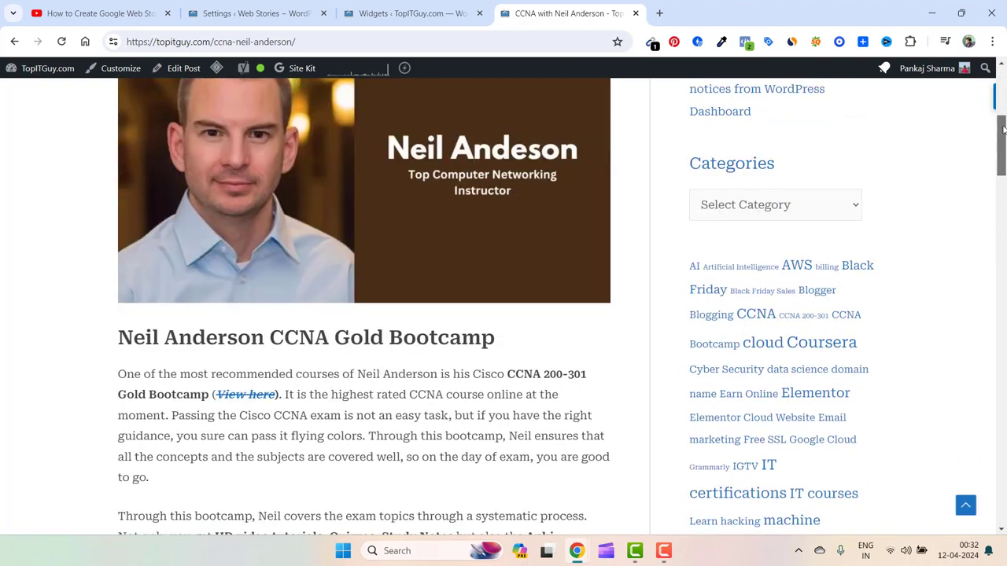
{"action": "scroll", "scroll_direction": "up", "scroll_amount": 3}
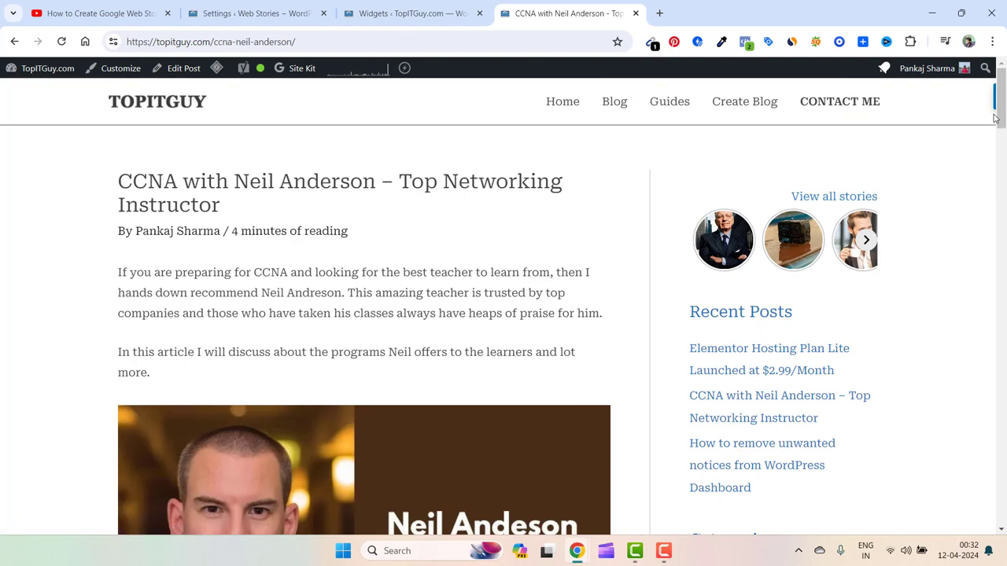
{"action": "scroll", "scroll_direction": "down", "scroll_amount": 3}
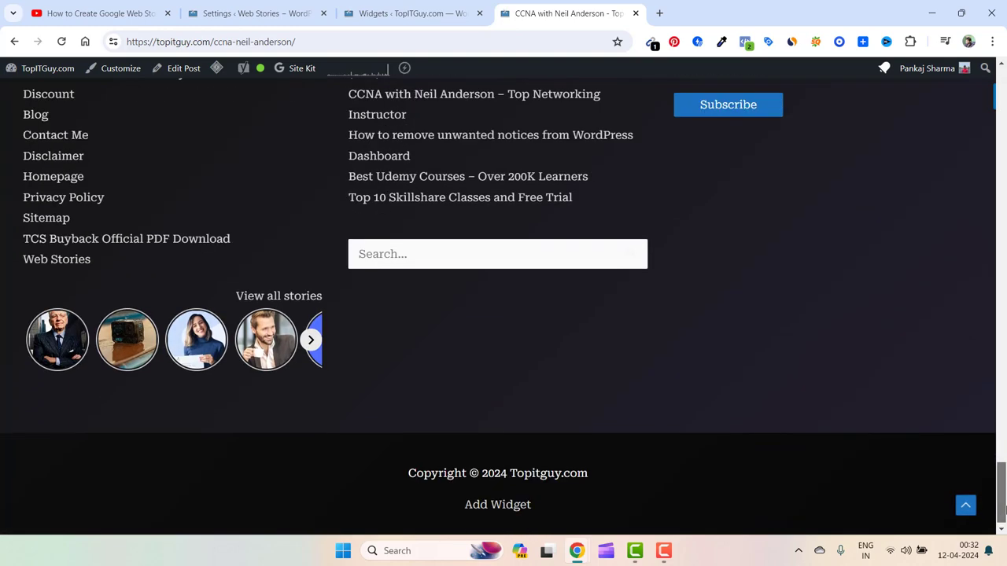
{"action": "scroll", "scroll_direction": "up", "scroll_amount": 3}
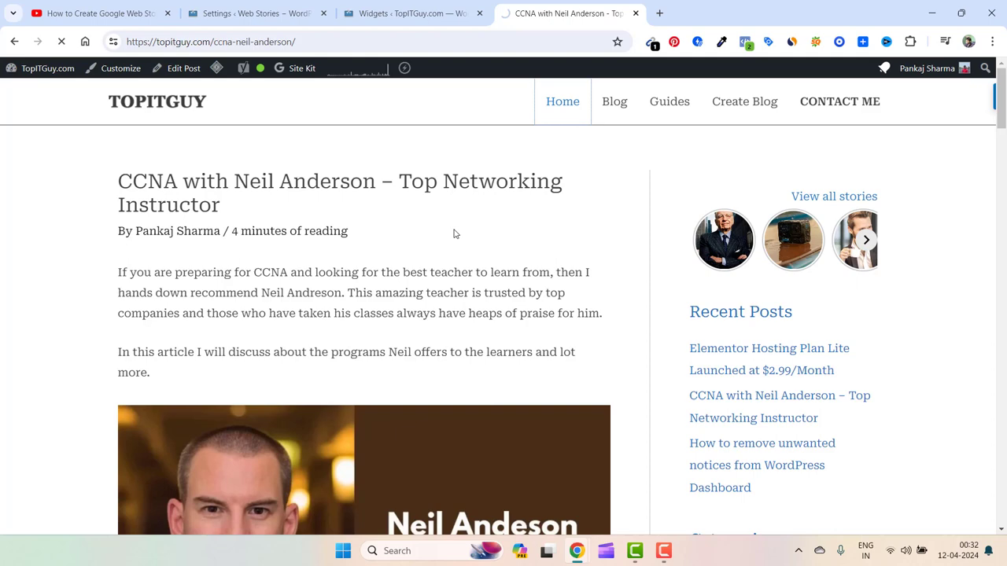
{"action": "left_click", "coordinate": [563, 101]}
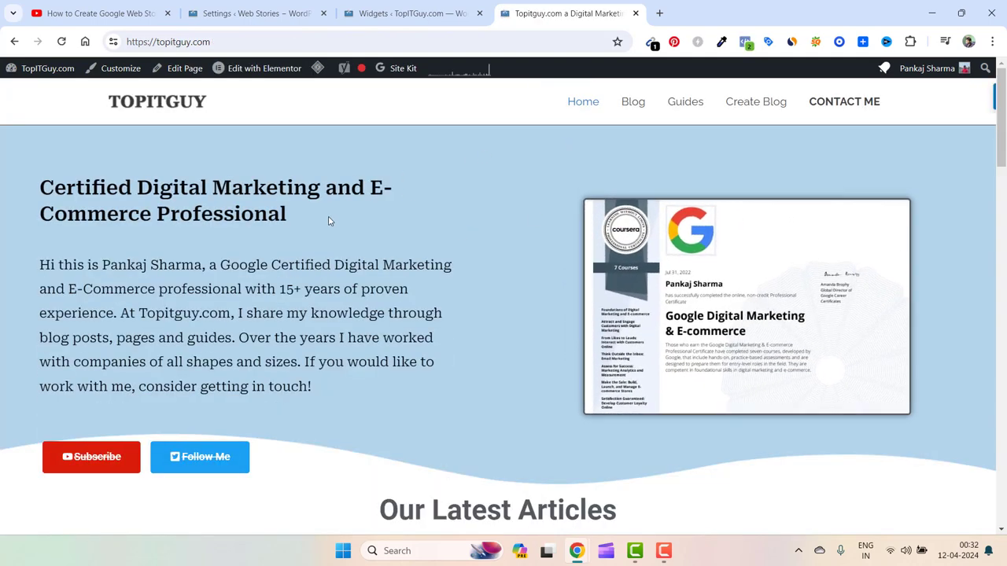
{"action": "mouse_move", "coordinate": [538, 199]}
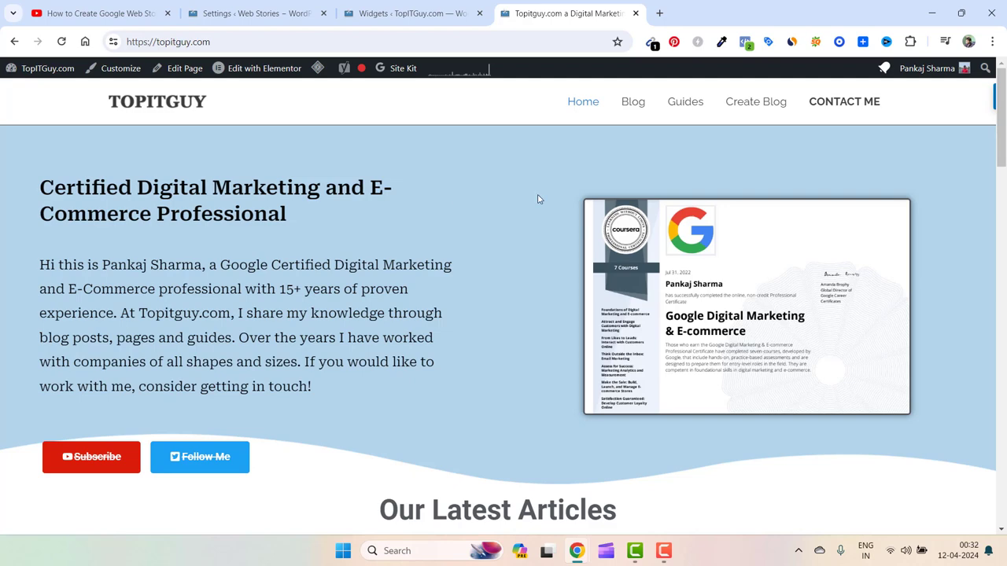
{"action": "mouse_move", "coordinate": [371, 169]}
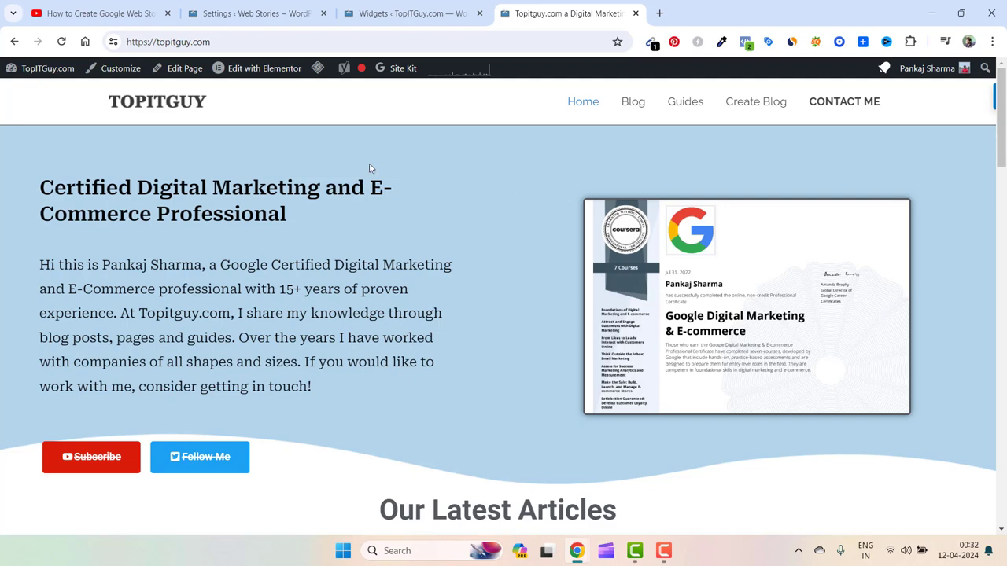
{"action": "left_click", "coordinate": [264, 69]}
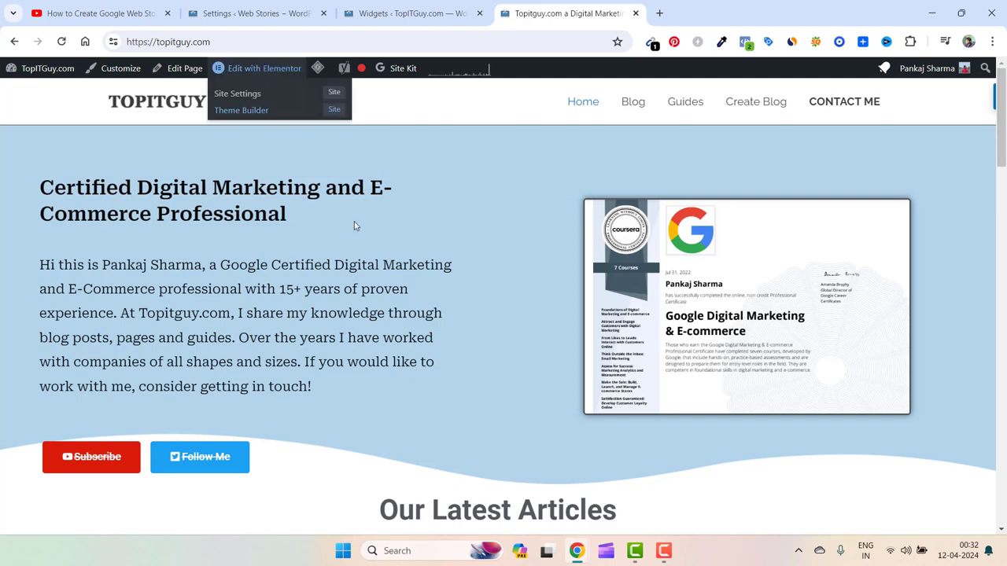
{"action": "left_click", "coordinate": [264, 69]}
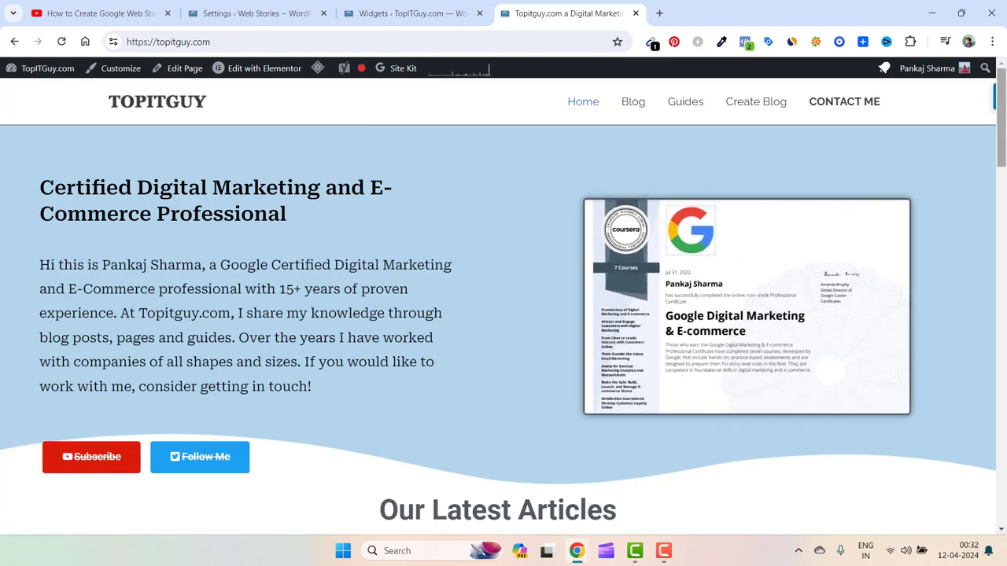
{"action": "scroll", "scroll_direction": "down", "scroll_amount": 3}
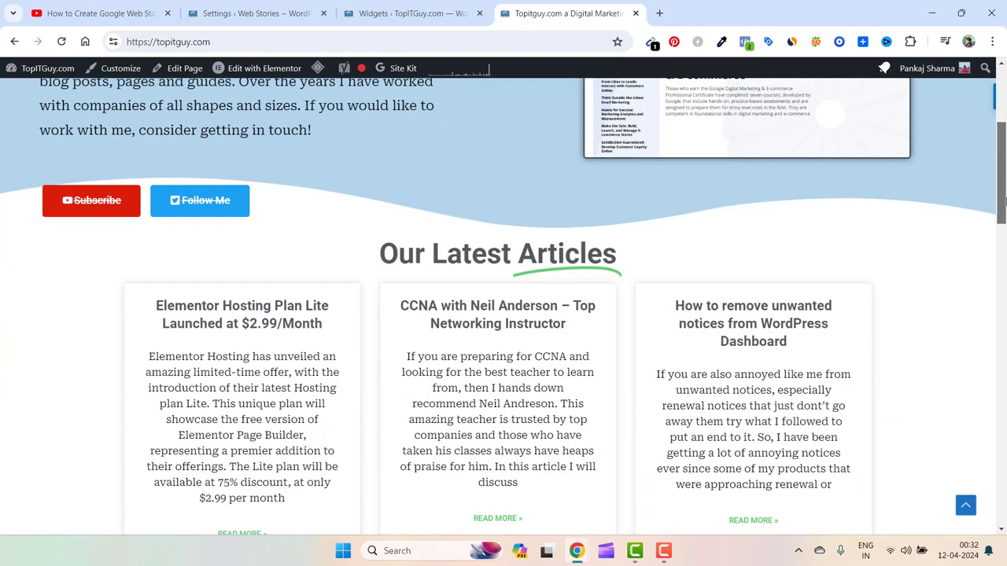
{"action": "scroll", "scroll_direction": "up", "scroll_amount": 3}
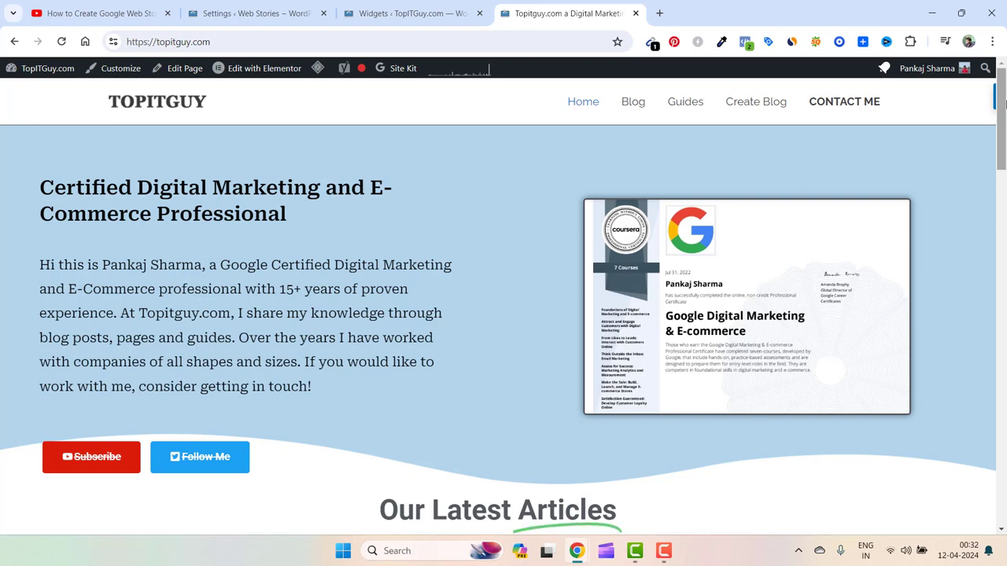
{"action": "mouse_move", "coordinate": [755, 166]}
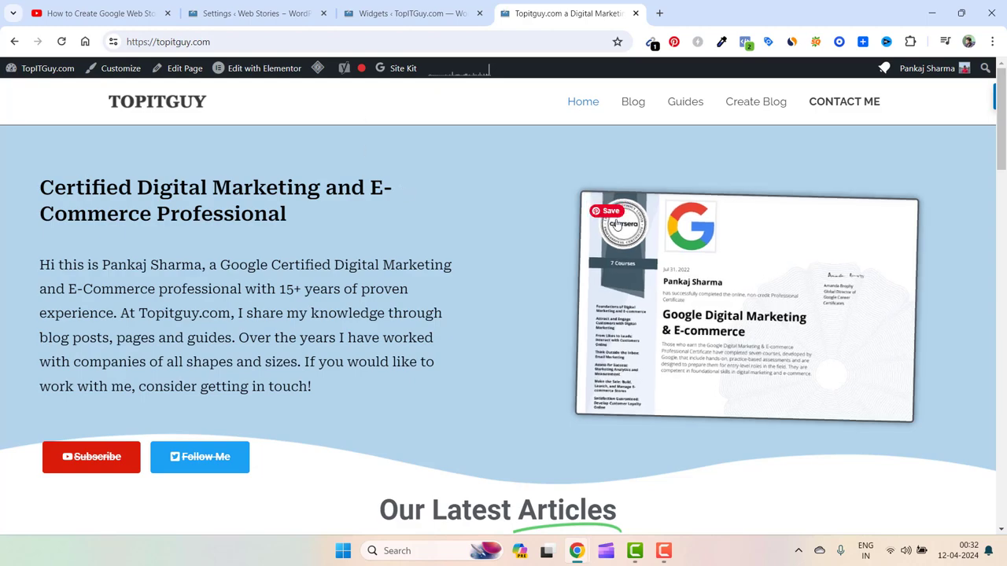
{"action": "scroll", "scroll_direction": "down", "scroll_amount": 3}
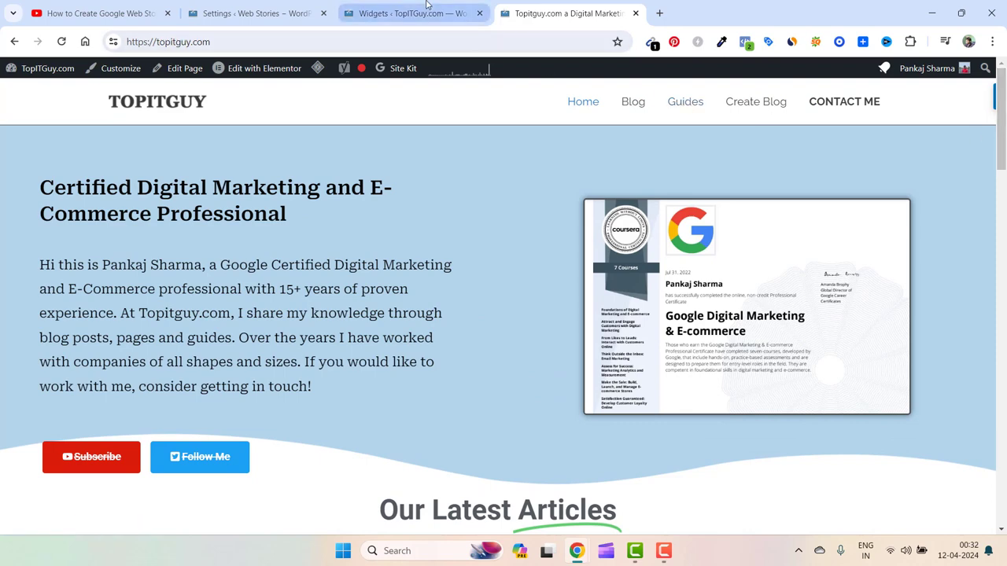
{"action": "mouse_move", "coordinate": [412, 13]}
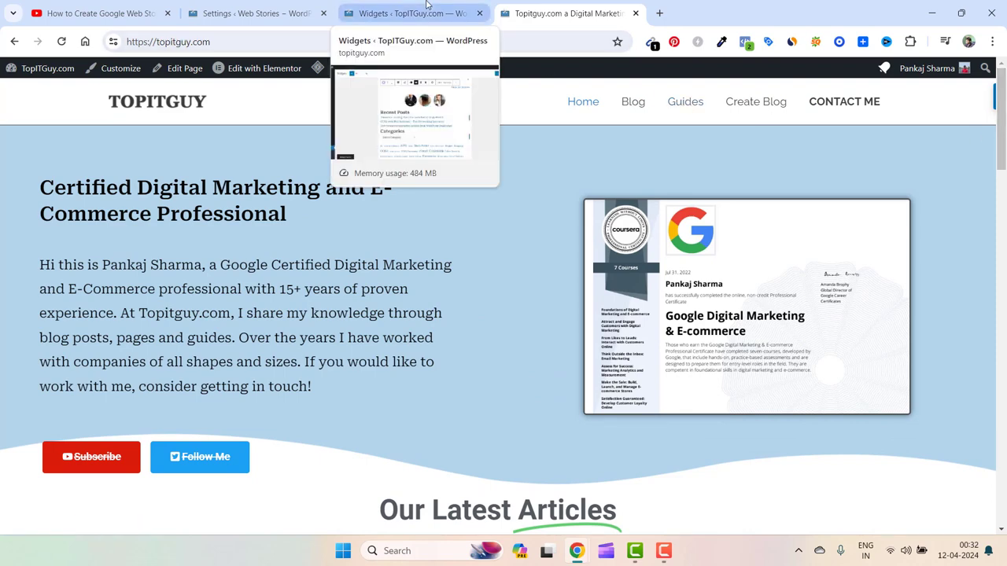